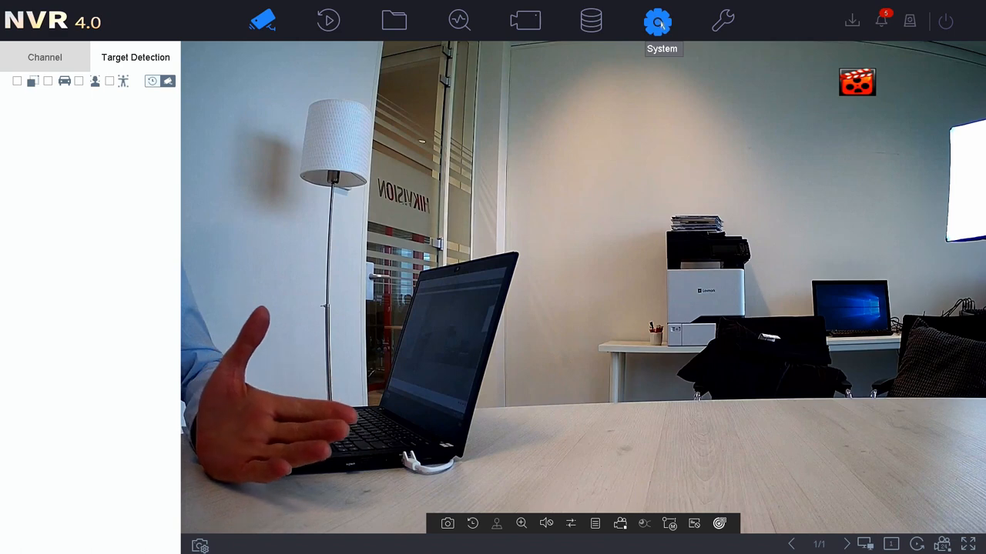
Navigate System > Event > Smart Event for Camera 01, viewing Line Crossing then Intrusion pages
{"action": "left_click", "coordinate": [656, 22]}
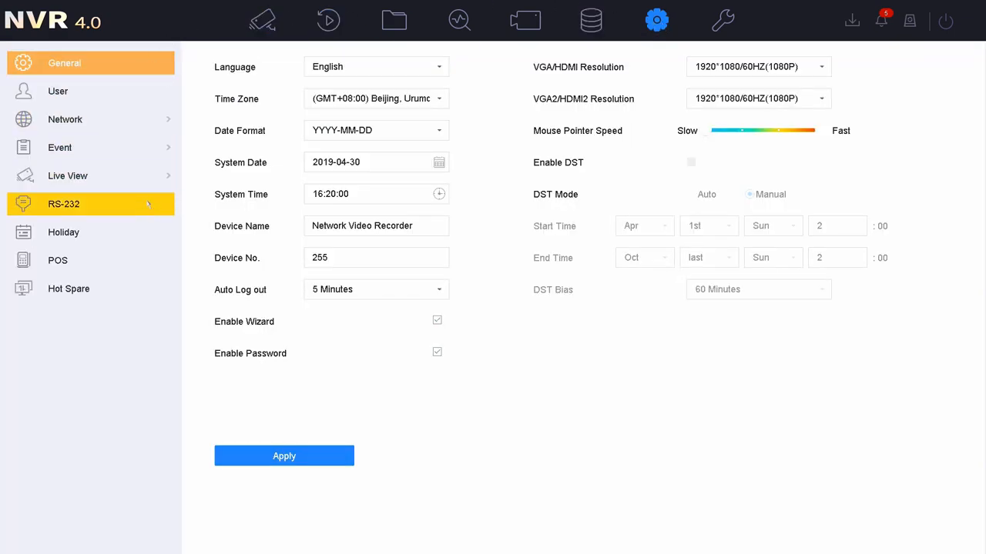
{"action": "left_click", "coordinate": [58, 148]}
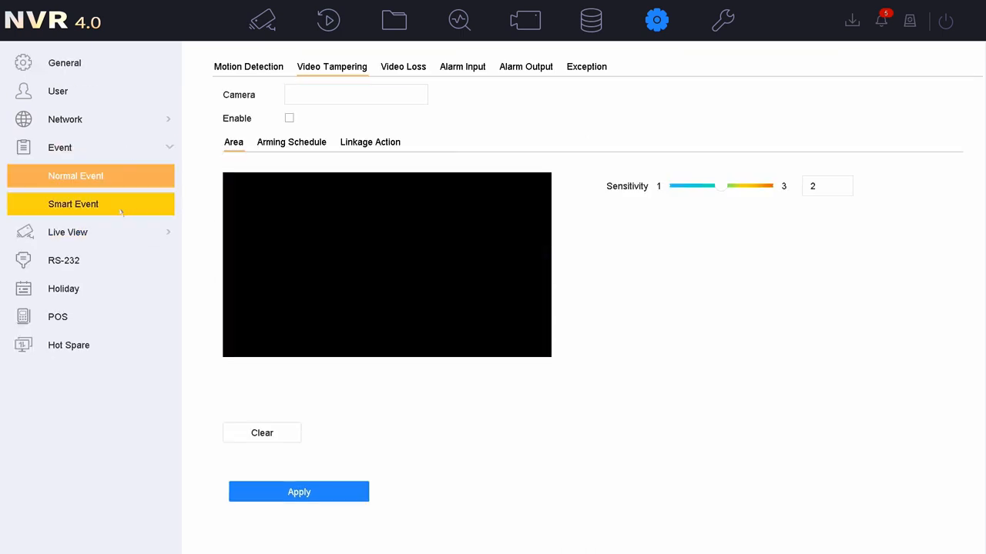
{"action": "left_click", "coordinate": [74, 203]}
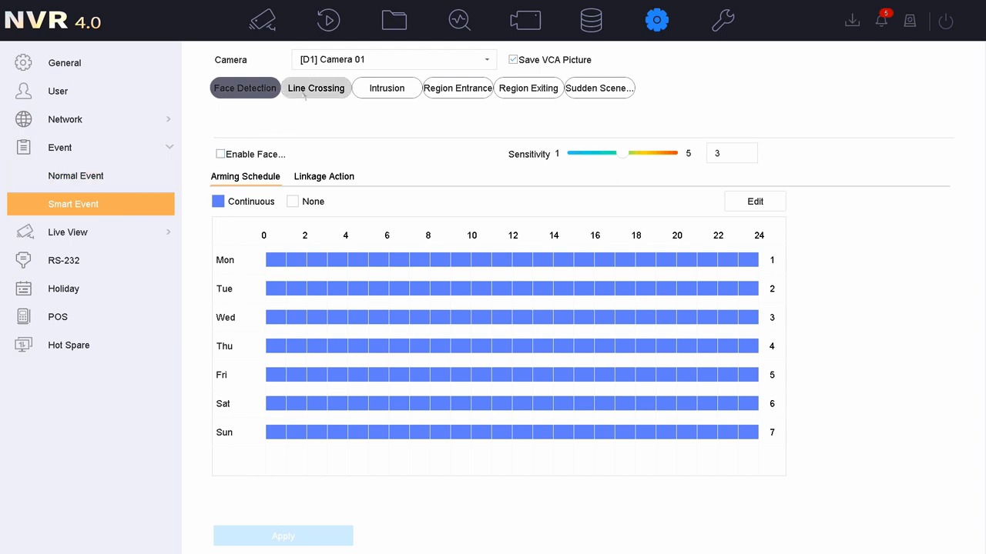
{"action": "left_click", "coordinate": [315, 88]}
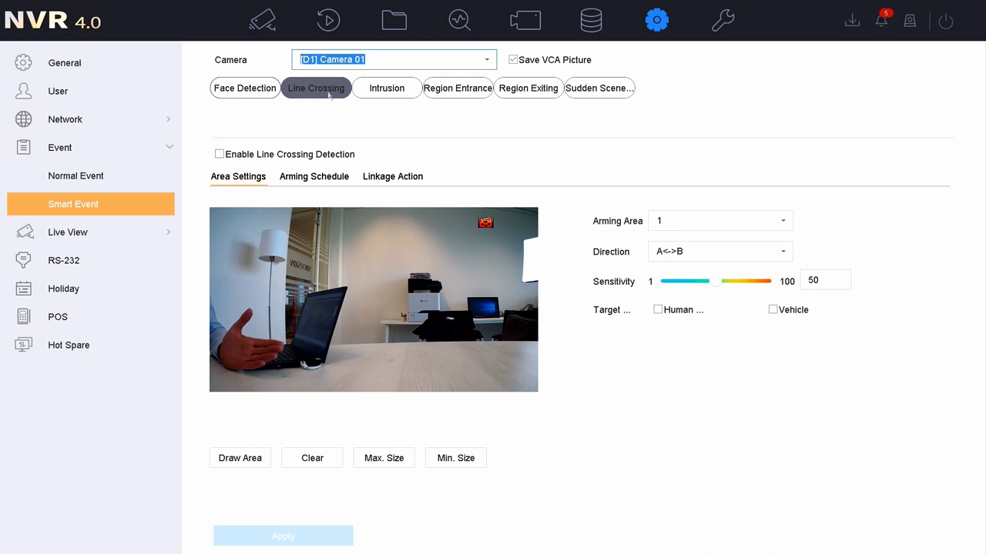
{"action": "left_click", "coordinate": [387, 88]}
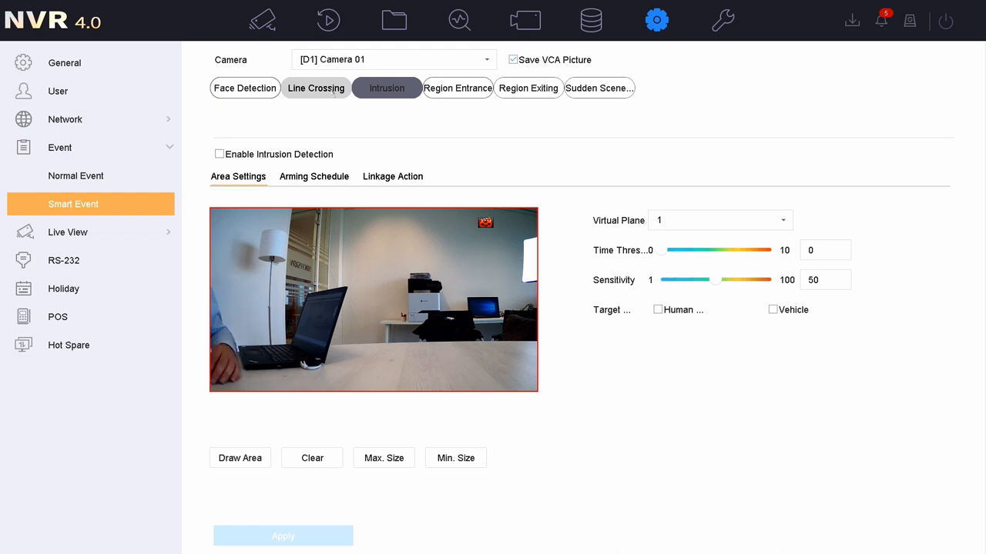
Enable line crossing detection for Camera 01 on Arming Area 1 and draw the detection line
{"action": "left_click", "coordinate": [315, 88]}
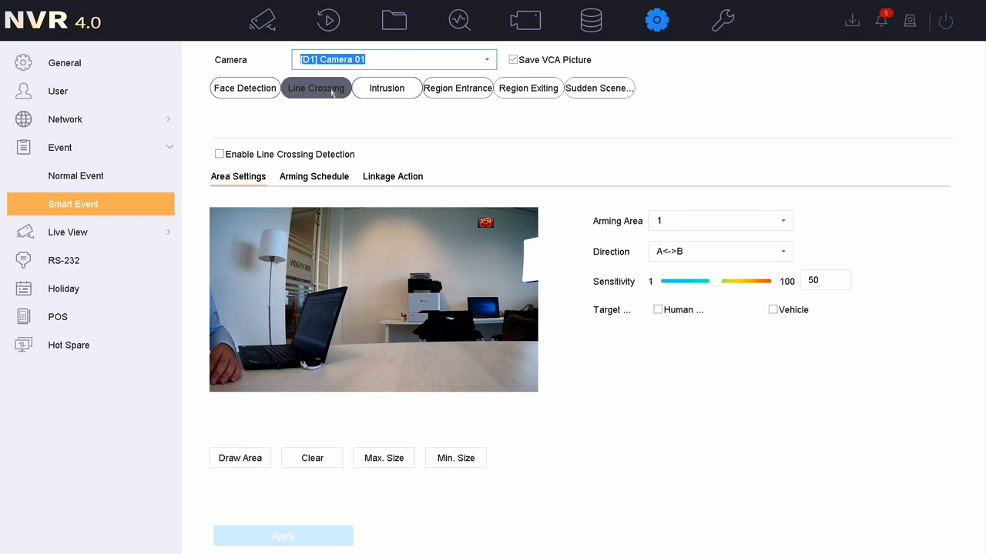
{"action": "left_click", "coordinate": [219, 154]}
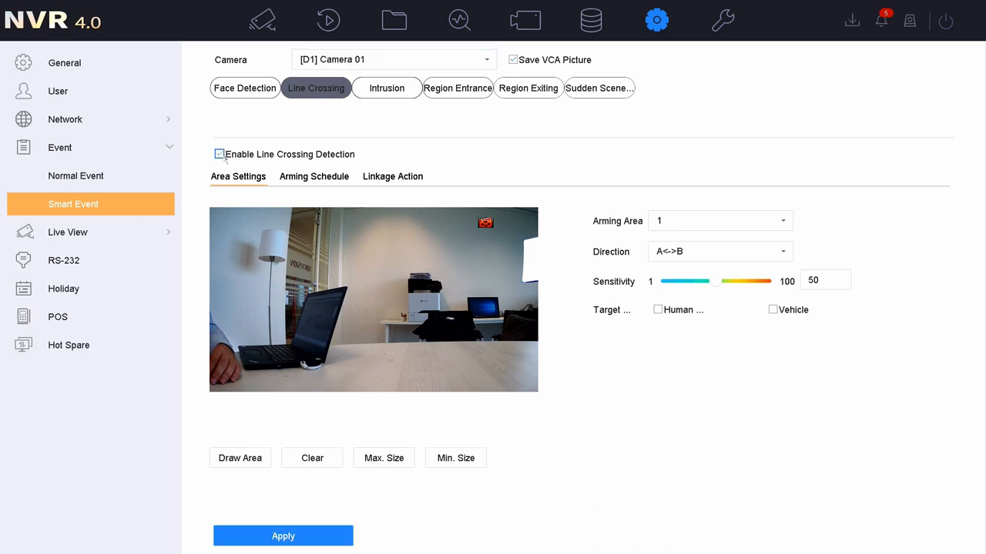
{"action": "left_click", "coordinate": [709, 222]}
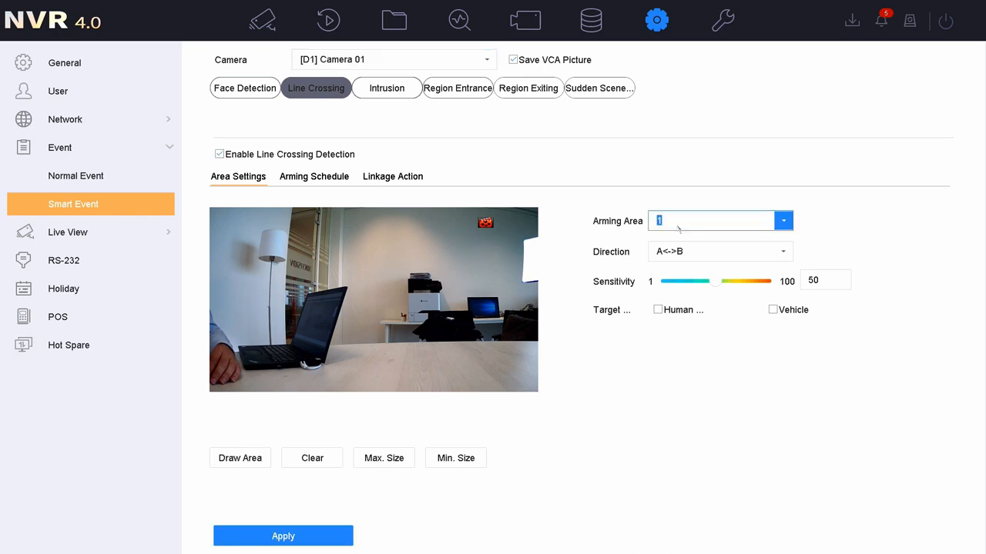
{"action": "left_click", "coordinate": [782, 222]}
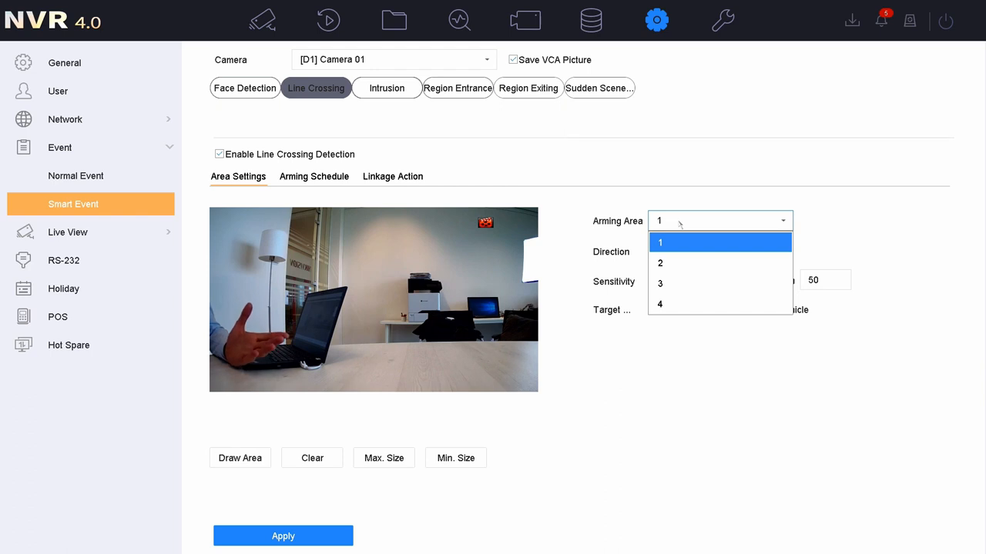
{"action": "left_click", "coordinate": [659, 242]}
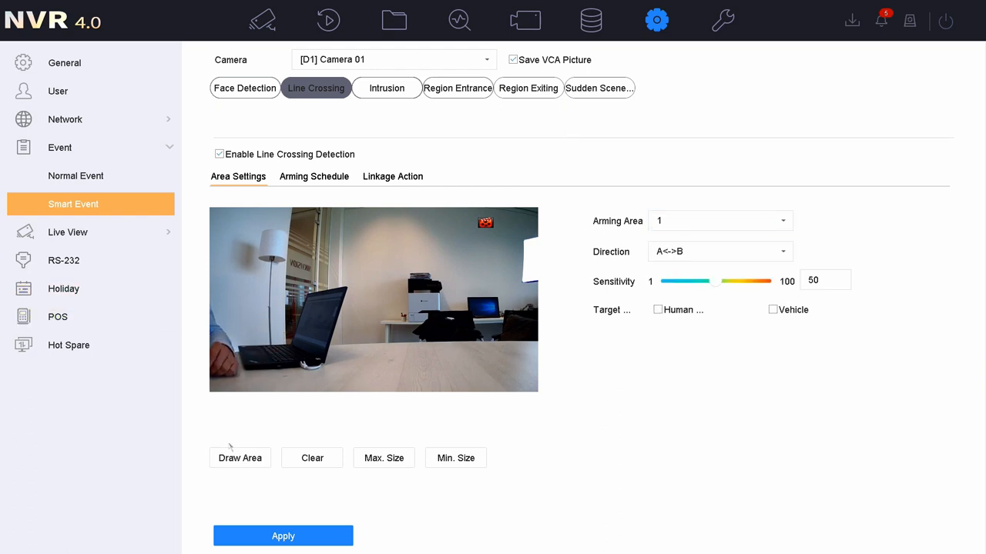
{"action": "left_click", "coordinate": [240, 458]}
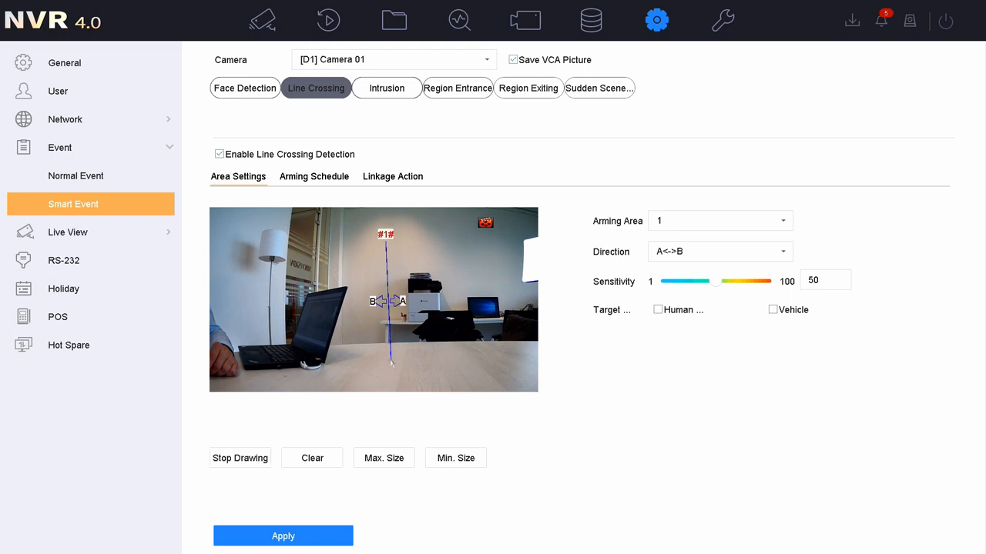
Cycle the crossing direction through A->B and B->A, leaving it on A<->B
{"action": "left_click", "coordinate": [720, 251]}
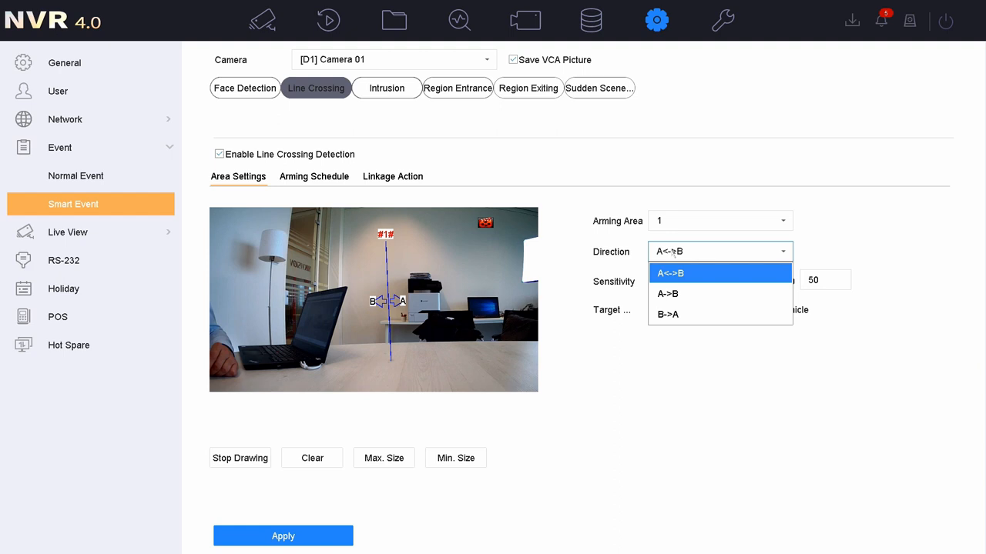
{"action": "left_click", "coordinate": [667, 293]}
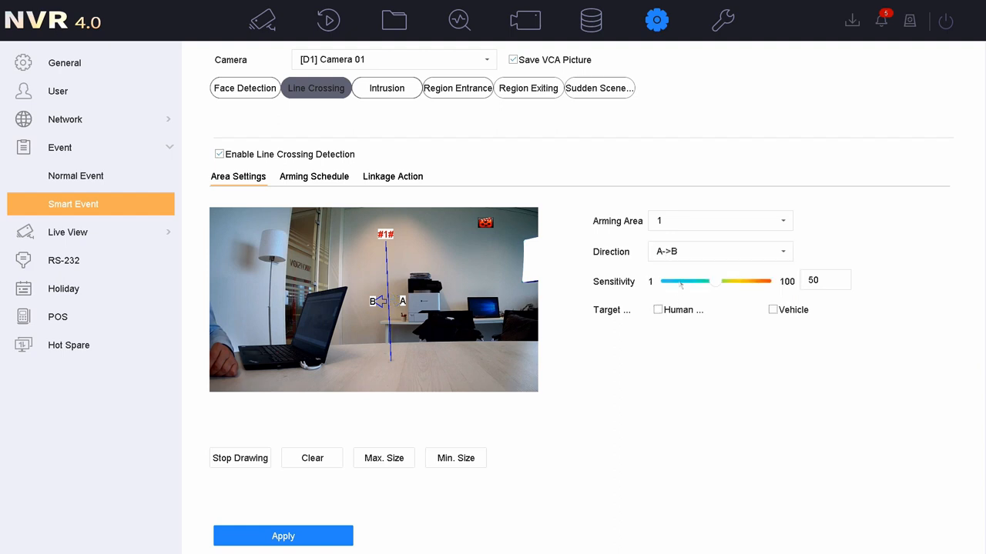
{"action": "left_click", "coordinate": [721, 251]}
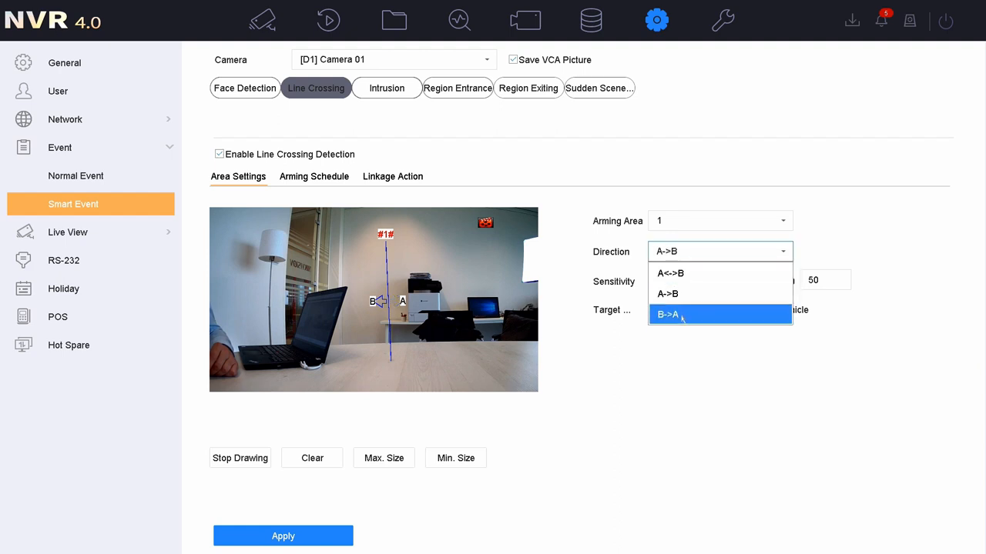
{"action": "left_click", "coordinate": [667, 314]}
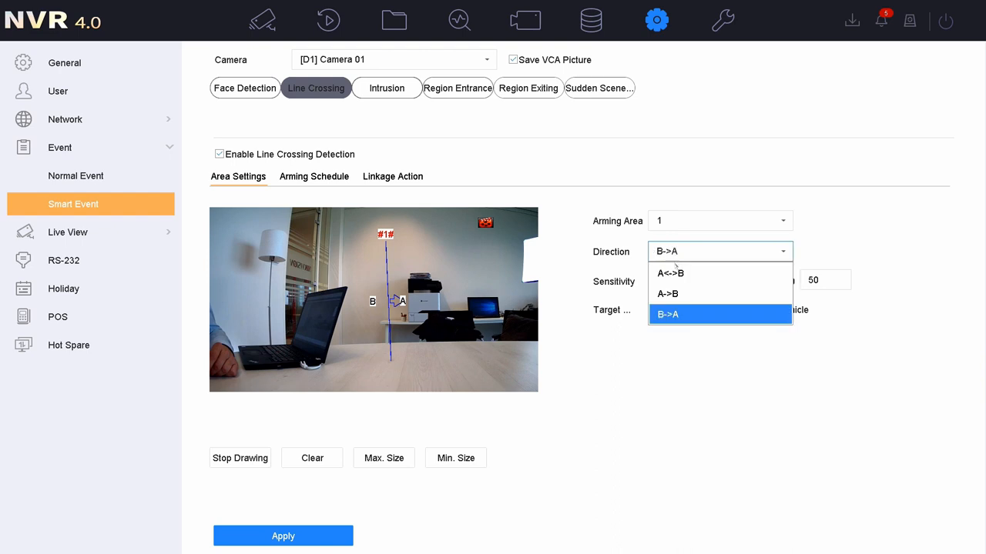
{"action": "left_click", "coordinate": [668, 272]}
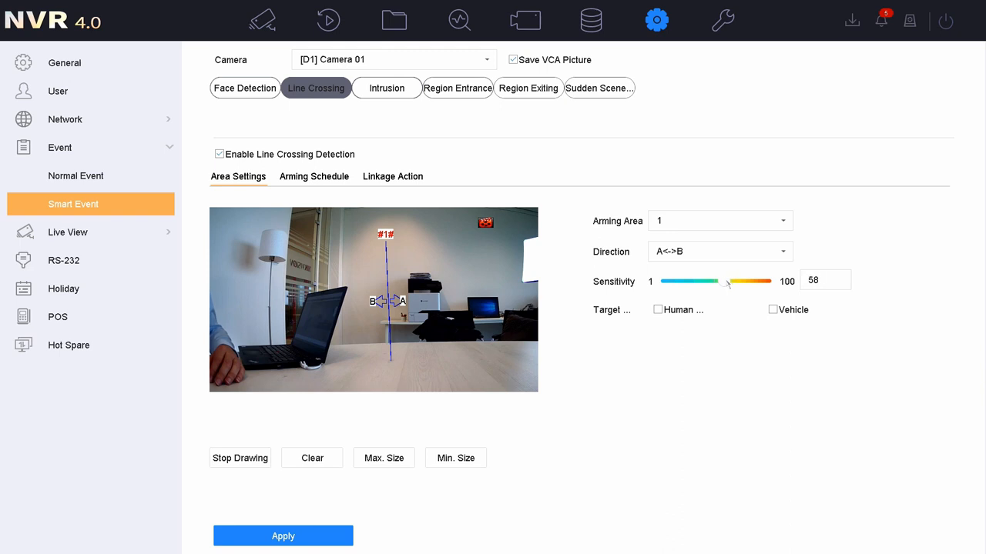
Set sensitivity to 75, limit targets to Human, and apply the line crossing settings
{"action": "left_click_drag", "start_coordinate": [712, 280], "coordinate": [742, 281]}
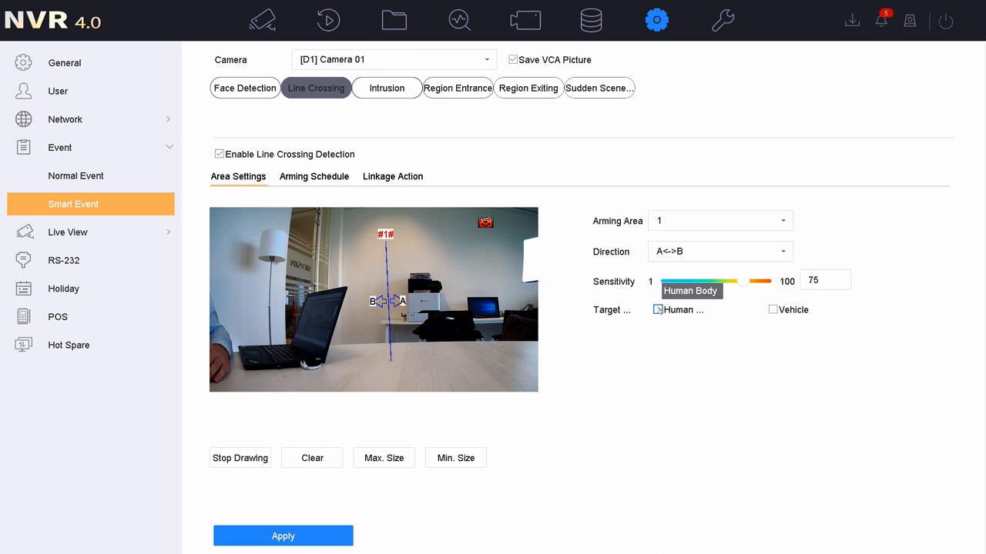
{"action": "left_click", "coordinate": [657, 310]}
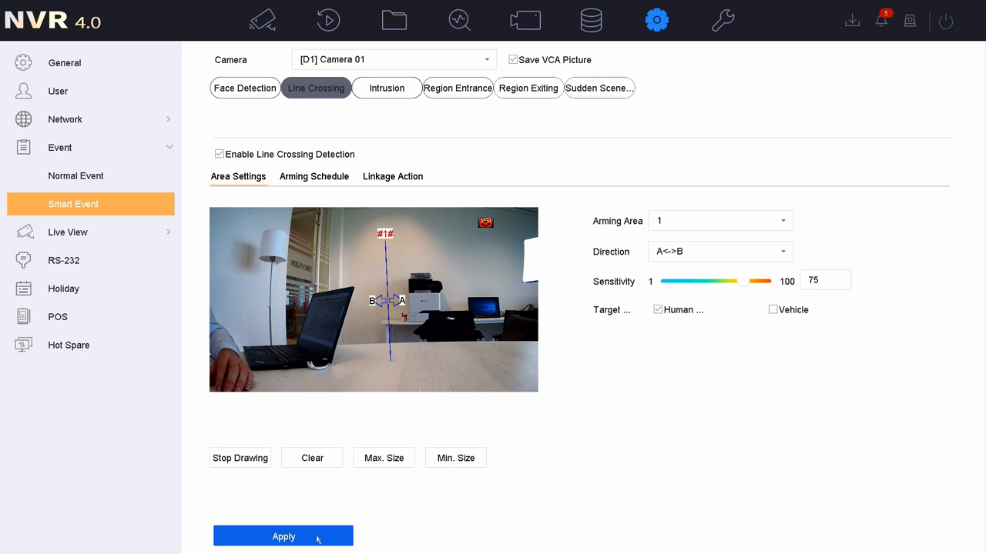
{"action": "left_click", "coordinate": [284, 536]}
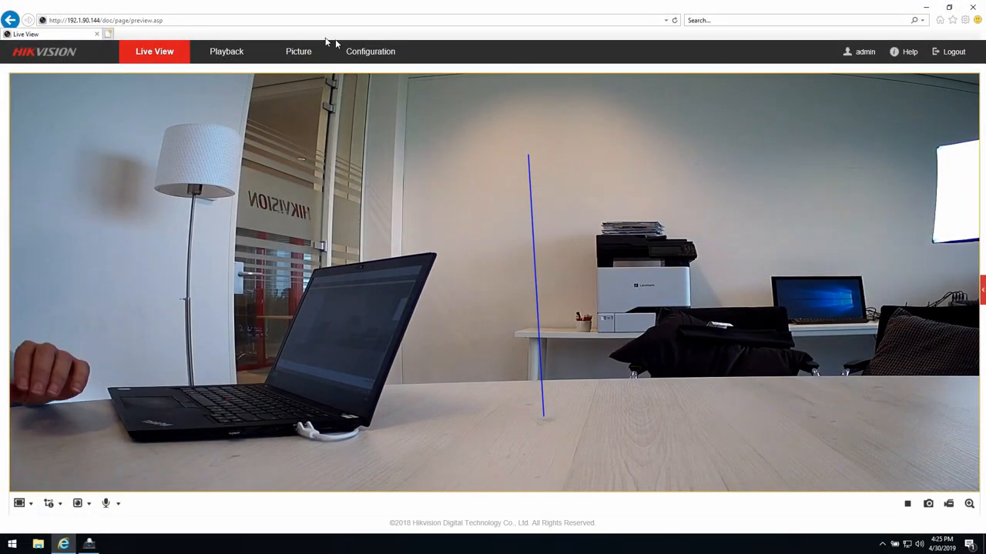
In the camera web Configuration, view the line crossing Arming Schedule showing a full-week schedule
{"action": "left_click", "coordinate": [370, 53]}
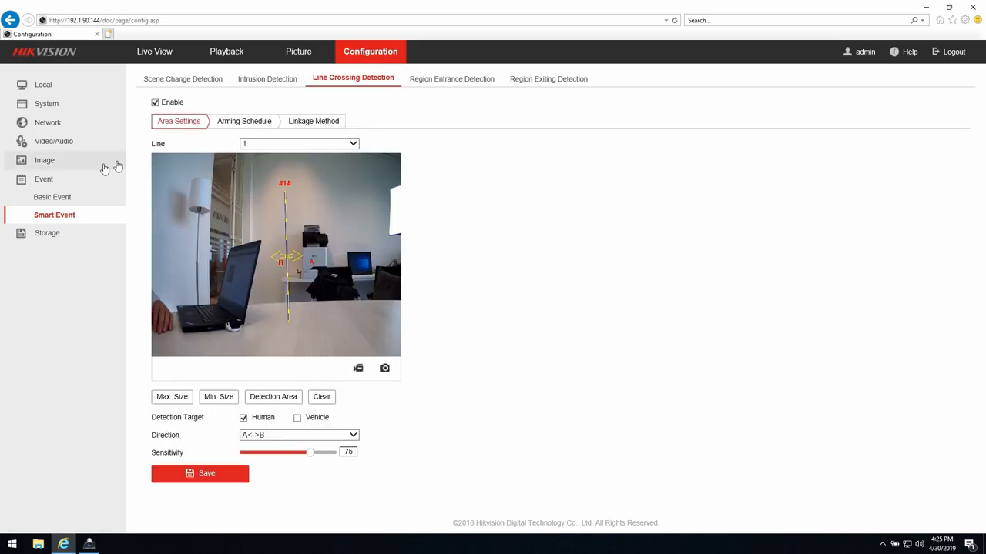
{"action": "mouse_move", "coordinate": [52, 197]}
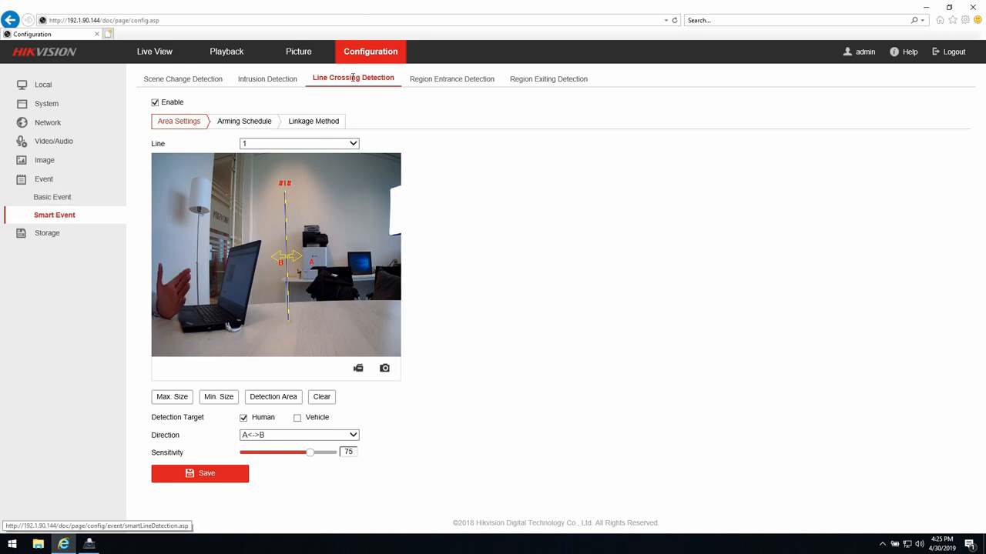
{"action": "mouse_move", "coordinate": [415, 80]}
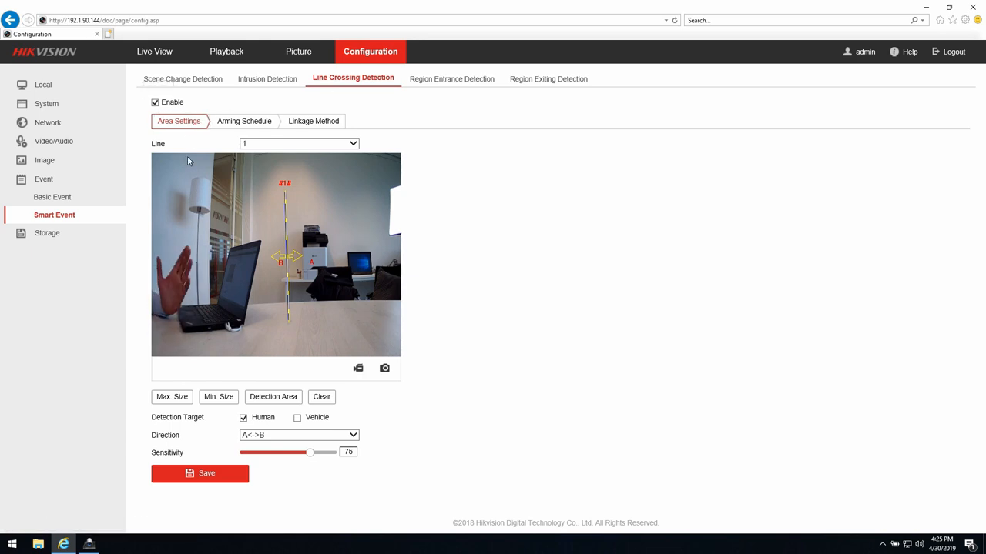
{"action": "left_click", "coordinate": [243, 120]}
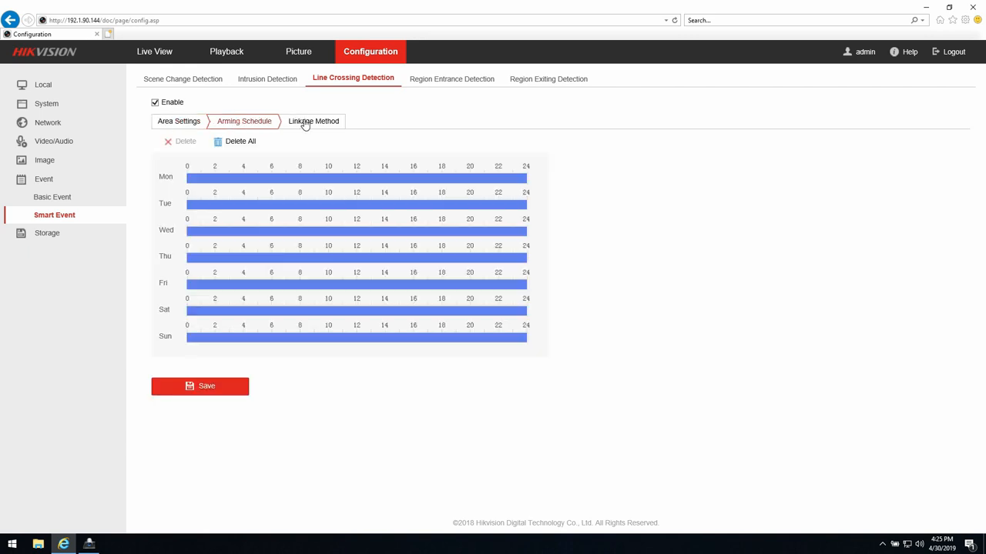
On Linkage Method, untick Upload to FTP/Memory Card, keeping the other linkage actions
{"action": "left_click", "coordinate": [313, 120]}
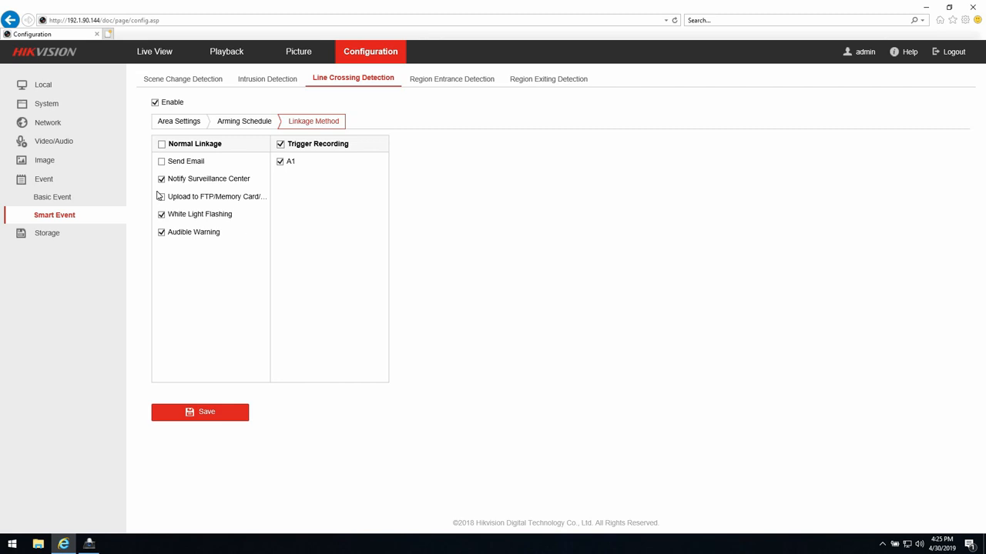
{"action": "left_click", "coordinate": [160, 197]}
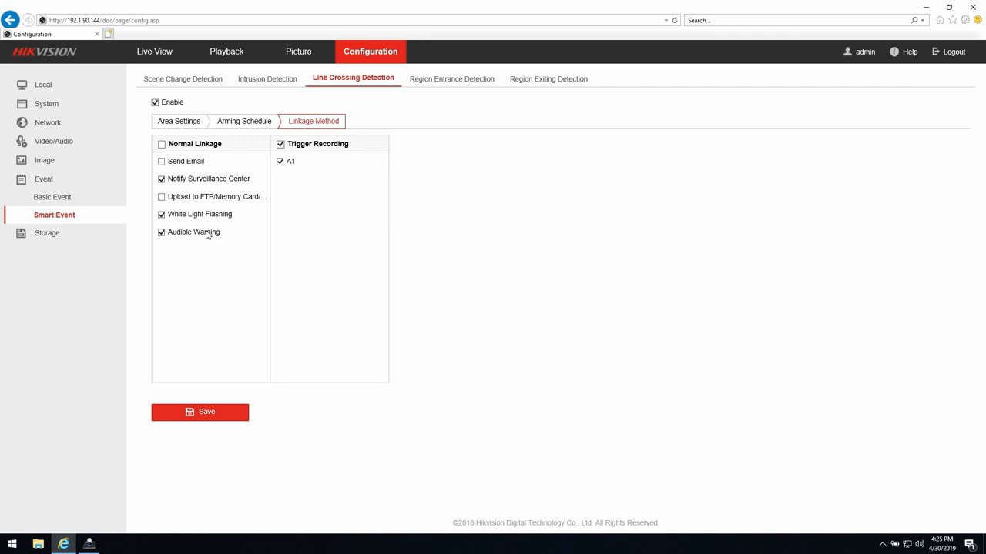
{"action": "mouse_move", "coordinate": [208, 234]}
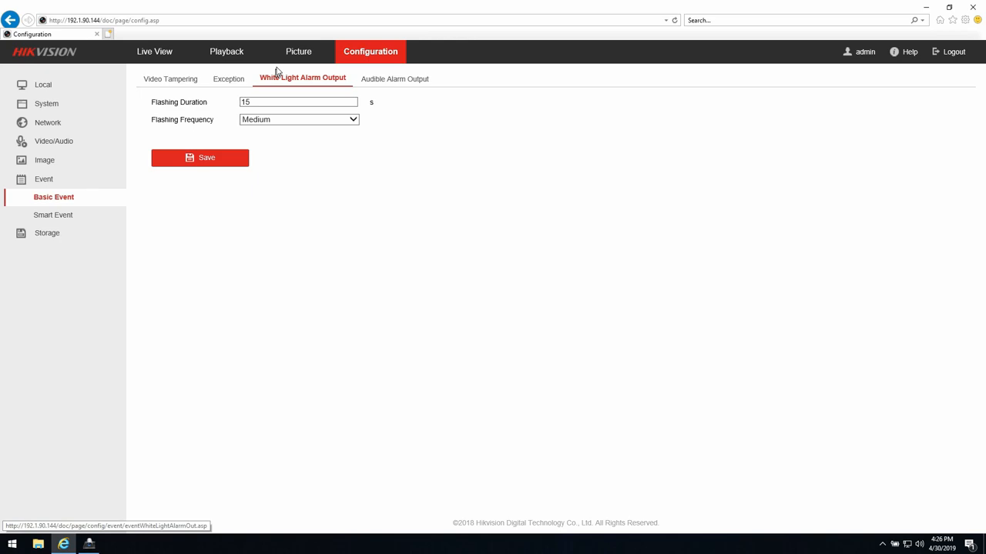
Select the white light flashing duration value (15 s) for review on the alarm output page
{"action": "left_click", "coordinate": [299, 101]}
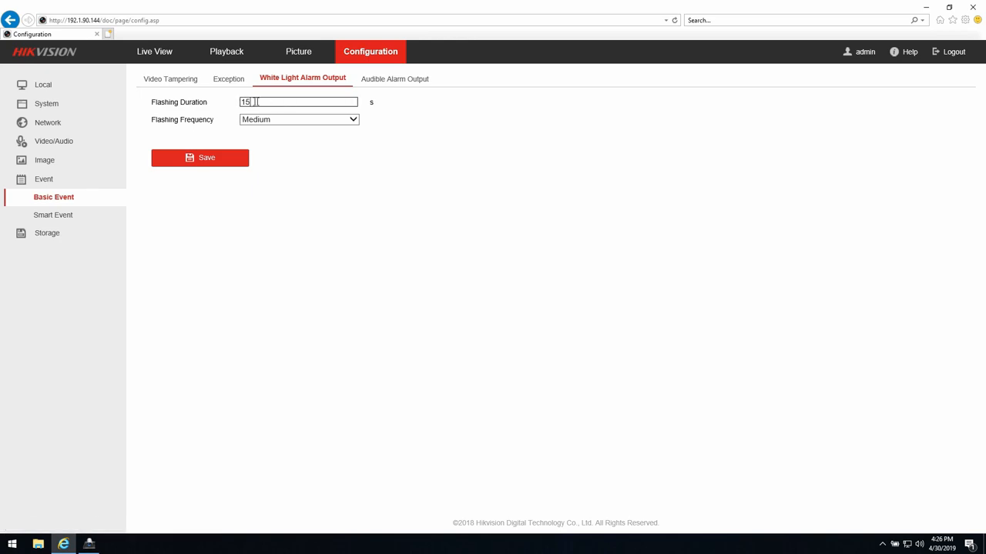
{"action": "double_click", "coordinate": [245, 102]}
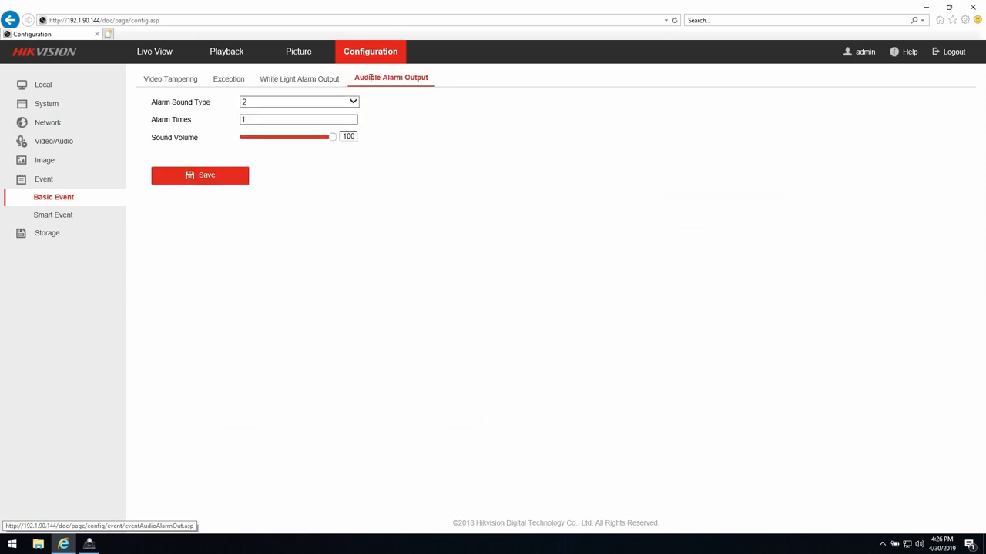
Set the audible alarm sound type to 3 and save the audible alarm settings
{"action": "left_click", "coordinate": [298, 102]}
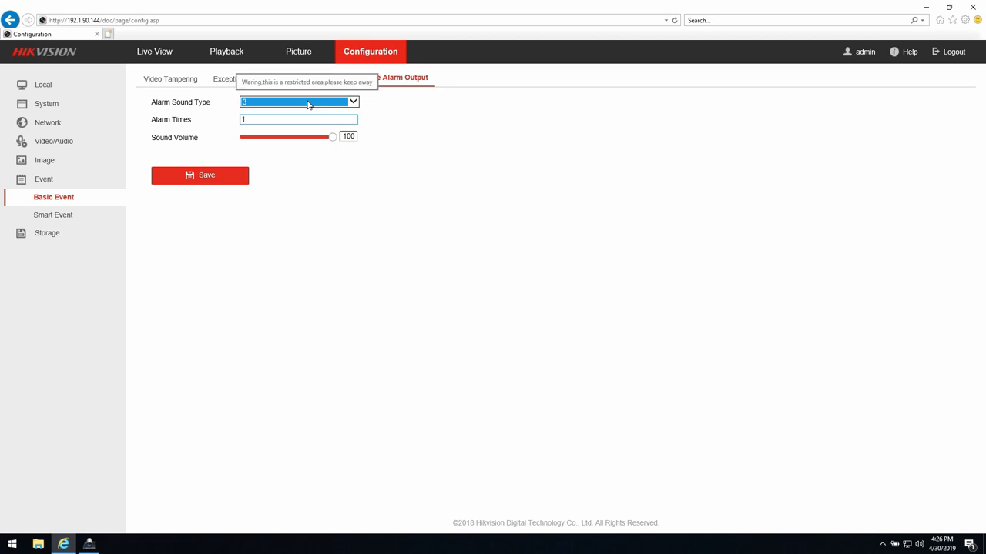
{"action": "left_click", "coordinate": [298, 102]}
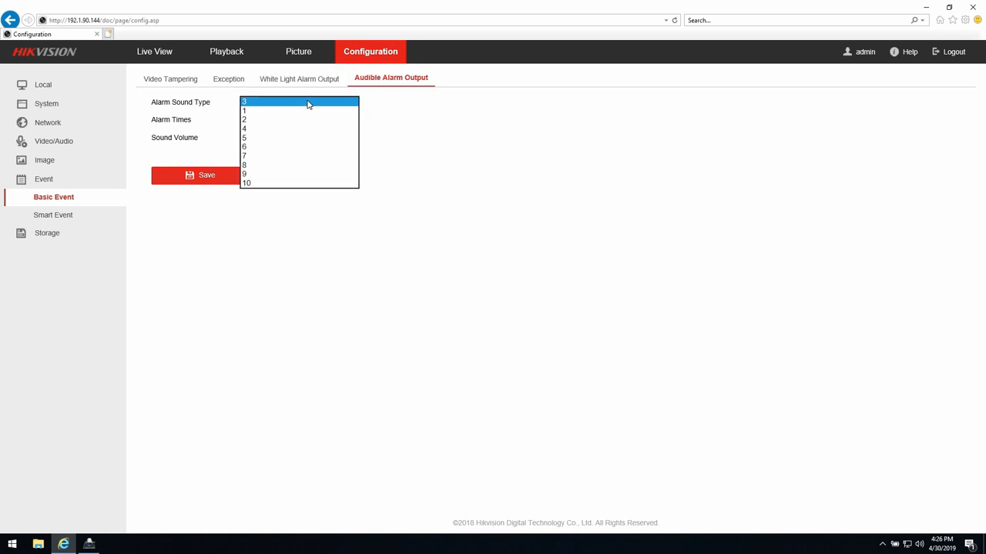
{"action": "left_click", "coordinate": [200, 175]}
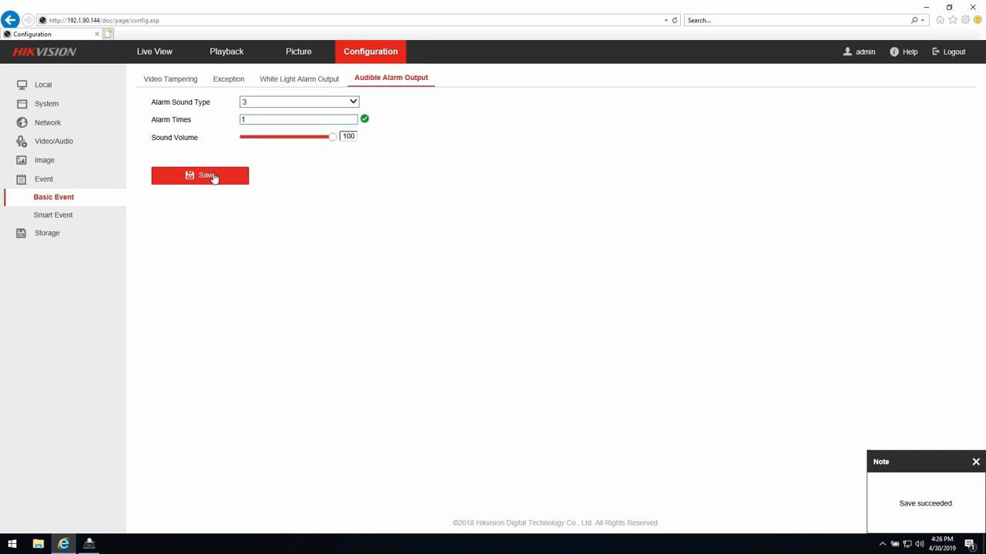
{"action": "left_click", "coordinate": [200, 175]}
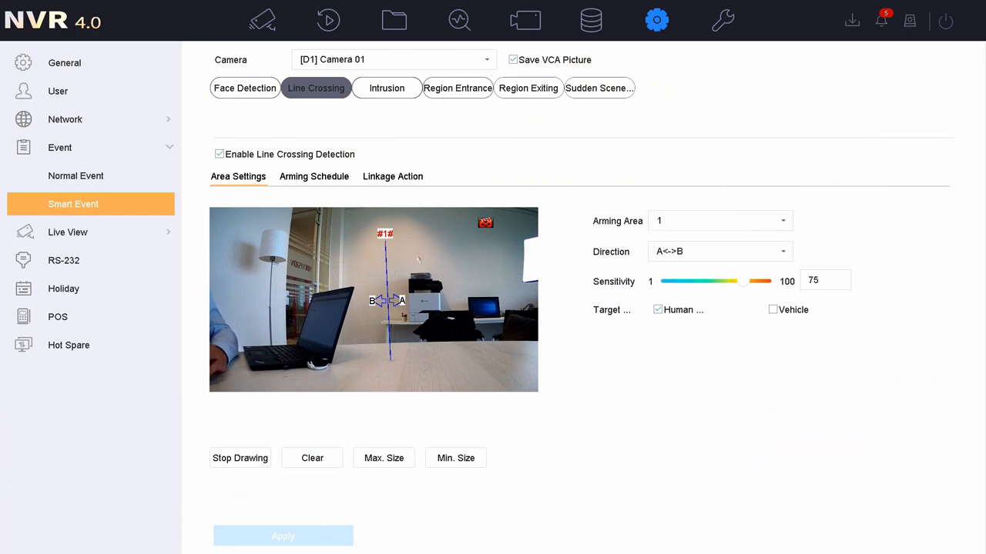
{"action": "mouse_move", "coordinate": [381, 129]}
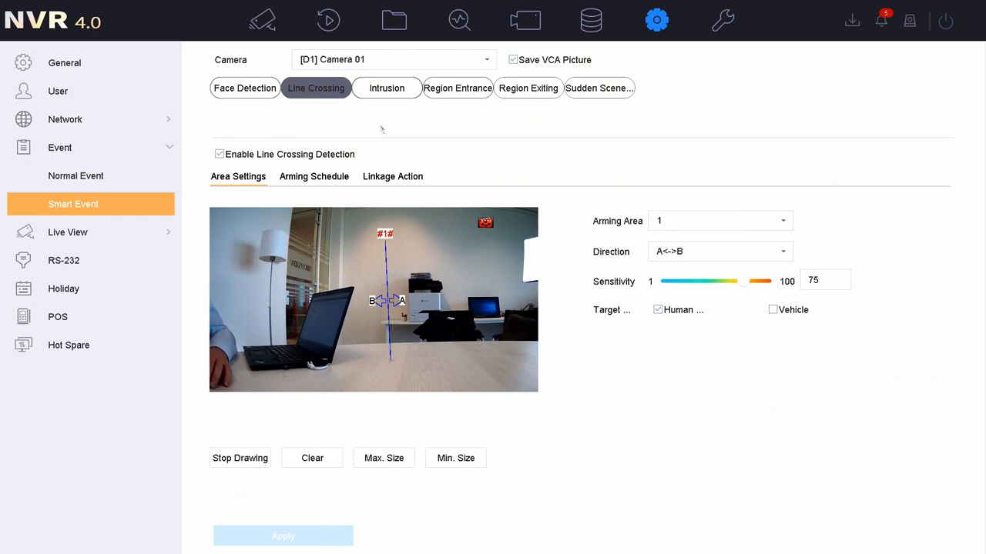
{"action": "mouse_move", "coordinate": [328, 21]}
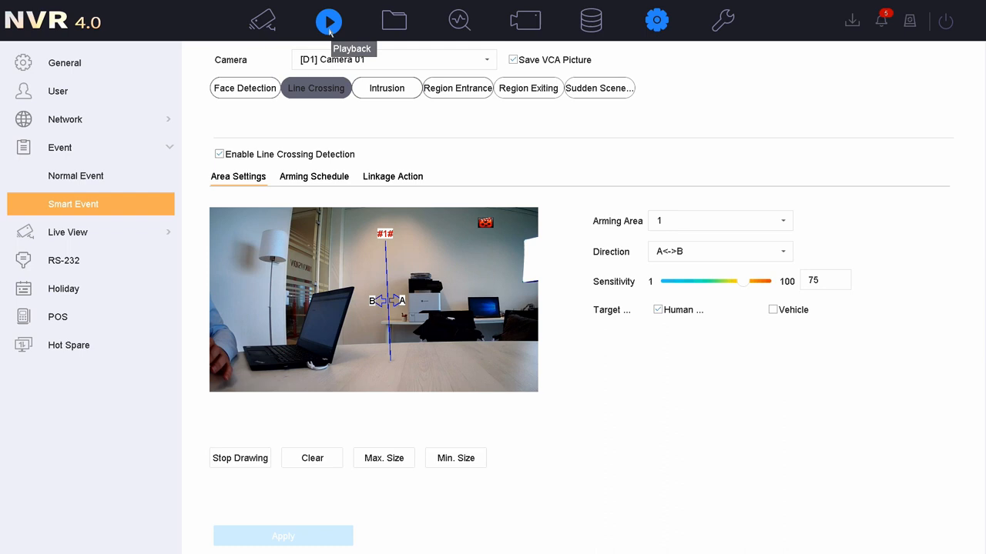
Switch to the Playback screen showing Camera 01 and the April 2019 calendar
{"action": "left_click", "coordinate": [329, 20]}
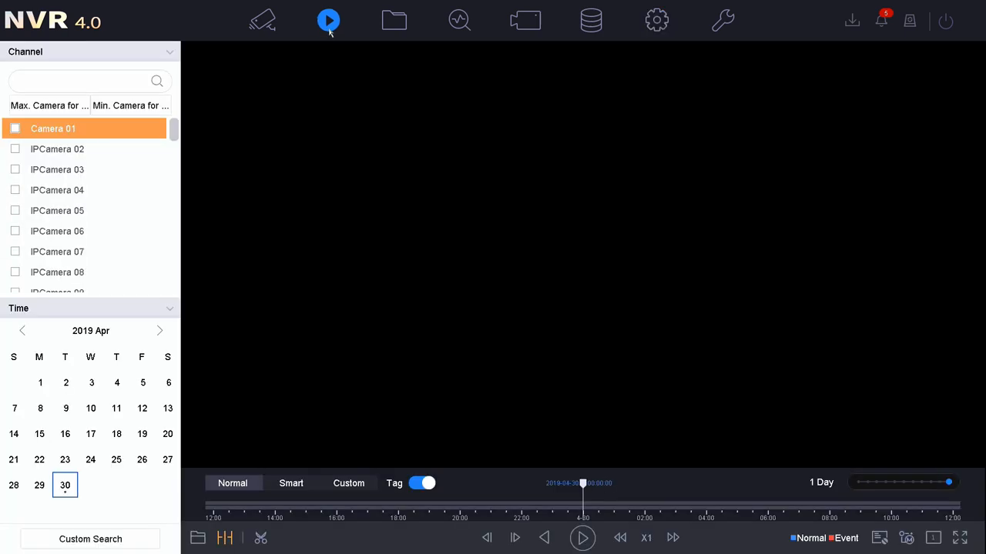
{"action": "left_click", "coordinate": [262, 20]}
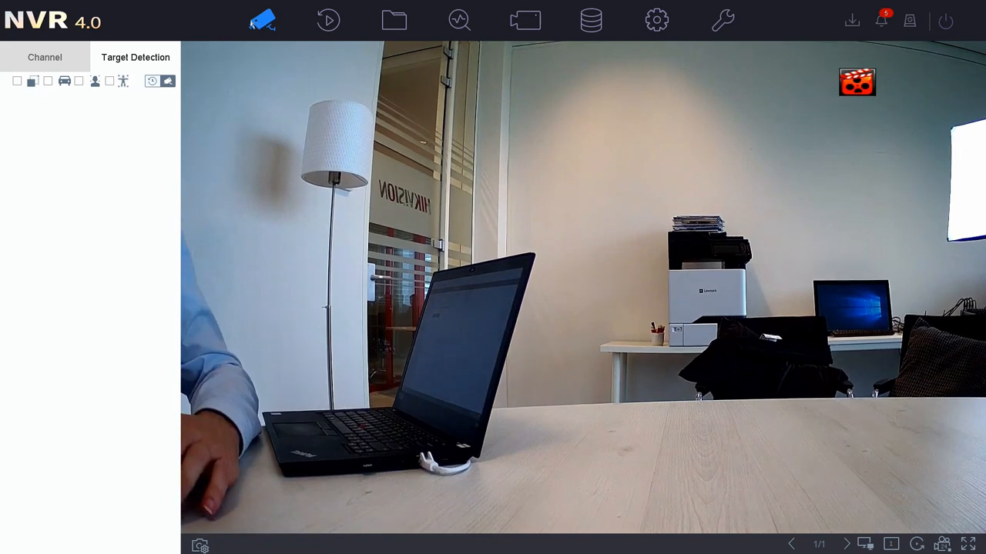
{"action": "left_click", "coordinate": [17, 80]}
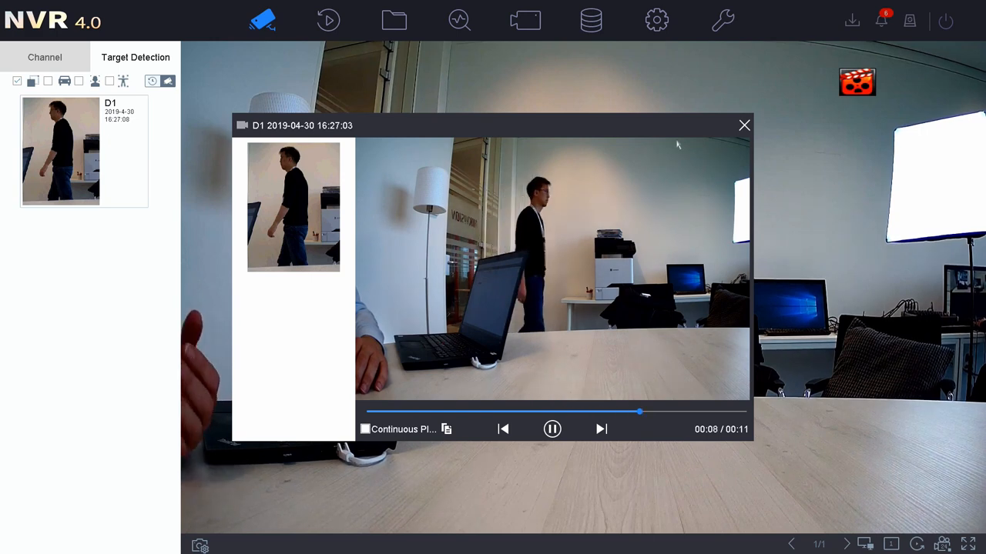
{"action": "left_click", "coordinate": [742, 125]}
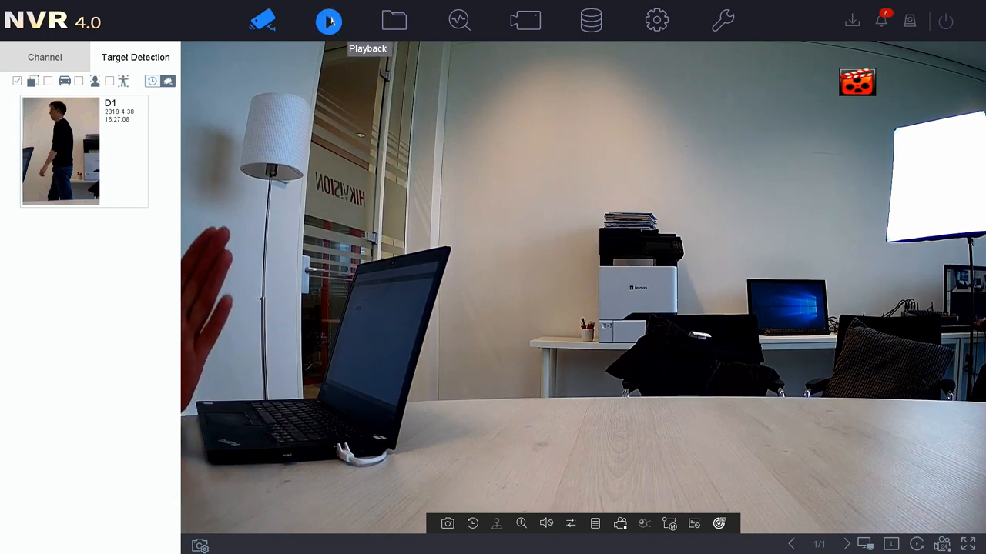
Run a Custom Search for Line Crossing events and play one of the six Camera 01 clips found
{"action": "left_click", "coordinate": [328, 20]}
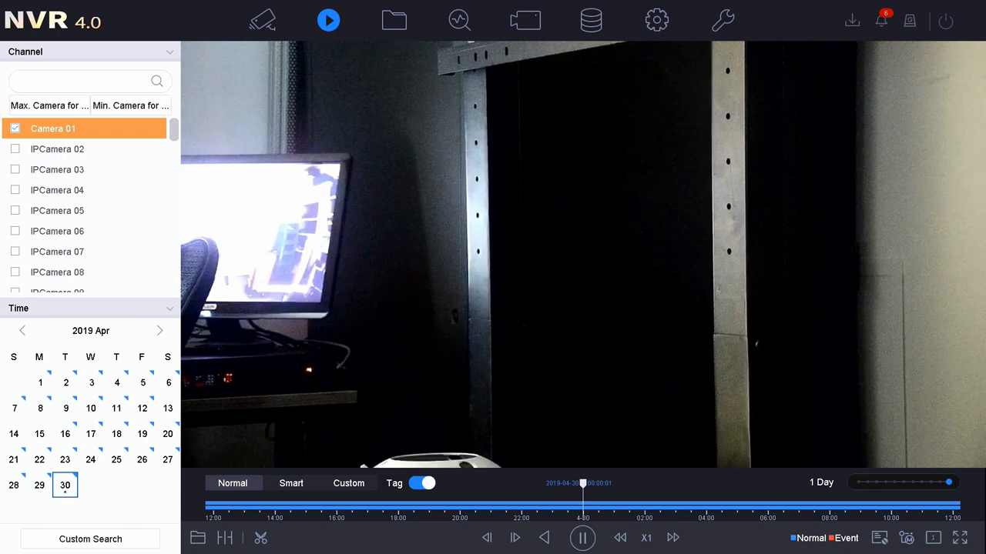
{"action": "left_click", "coordinate": [90, 539]}
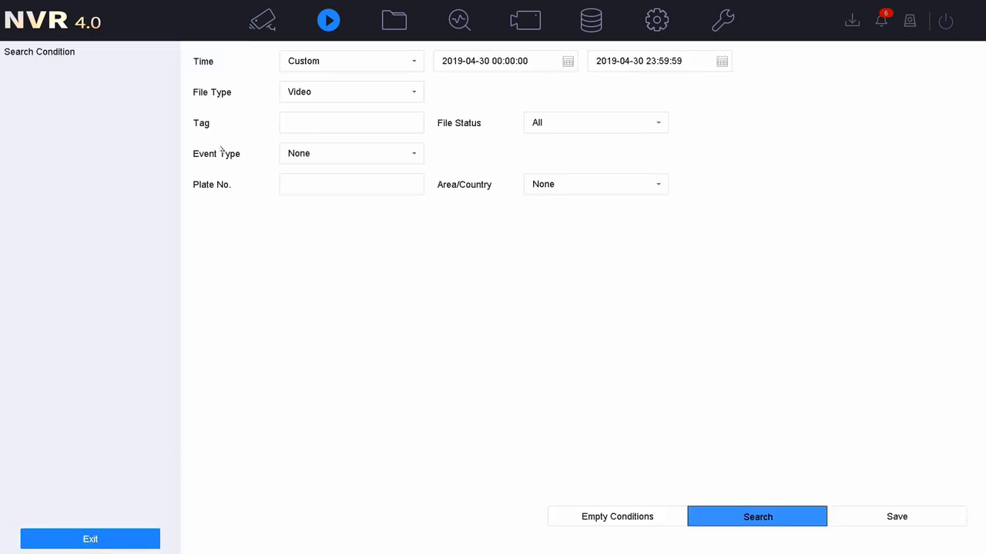
{"action": "left_click", "coordinate": [352, 154]}
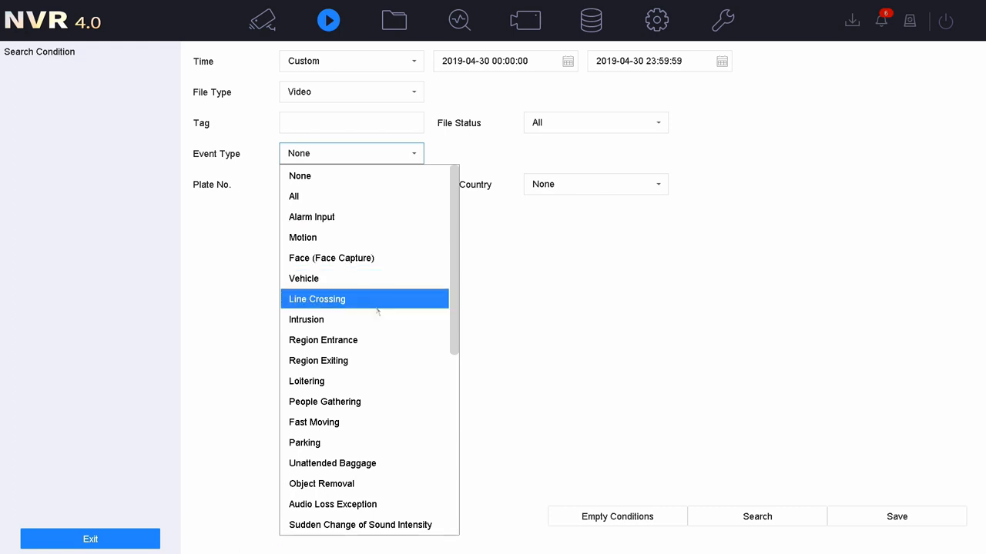
{"action": "left_click", "coordinate": [318, 299]}
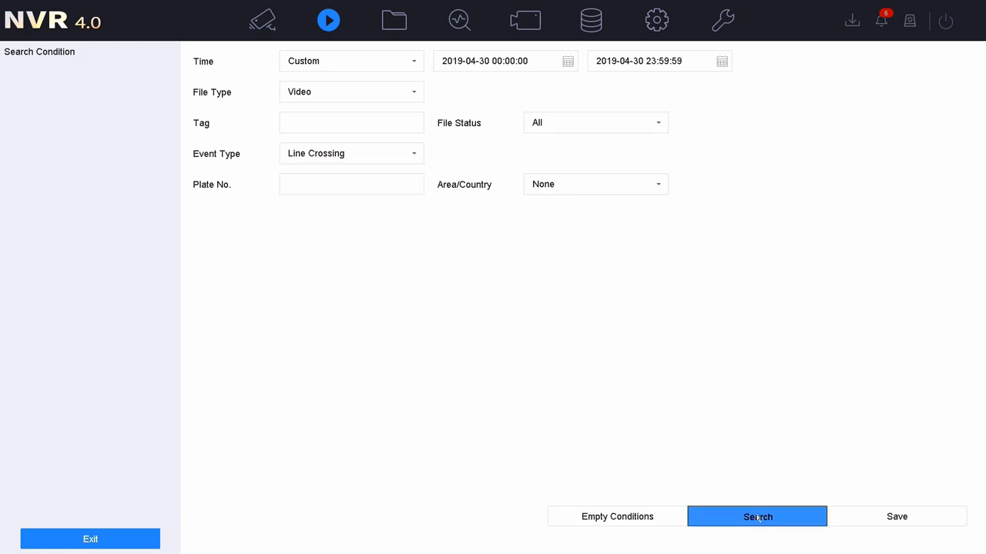
{"action": "left_click", "coordinate": [758, 517]}
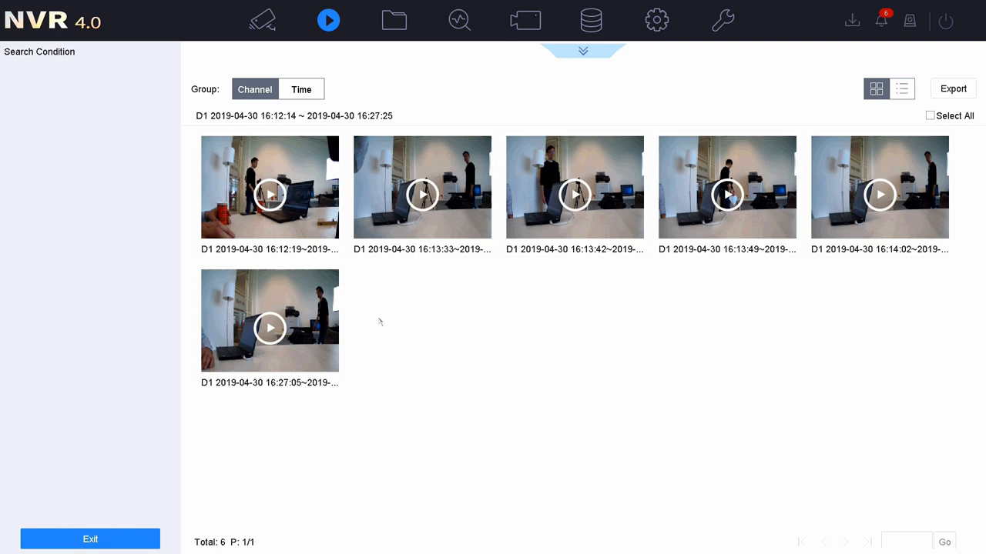
{"action": "left_click", "coordinate": [269, 194]}
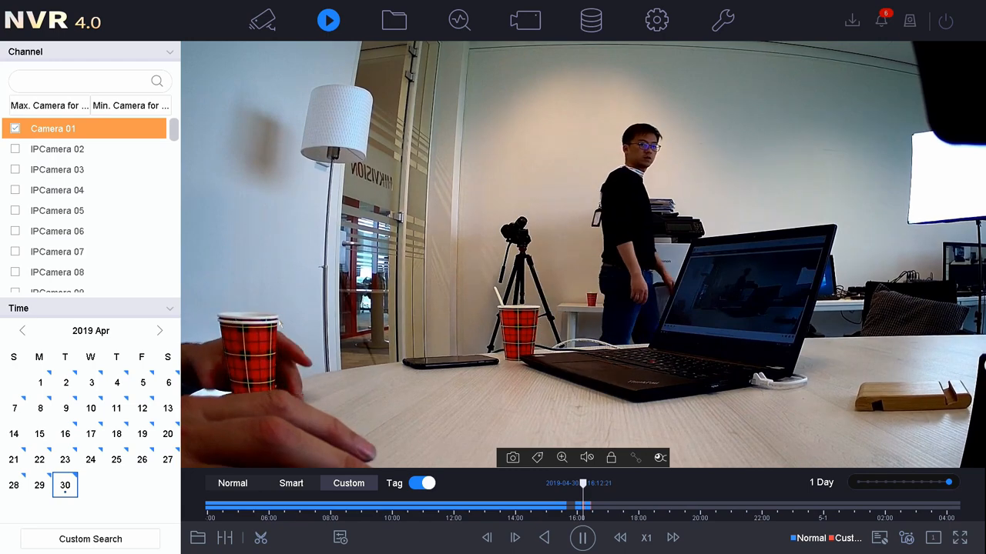
{"action": "mouse_move", "coordinate": [394, 21]}
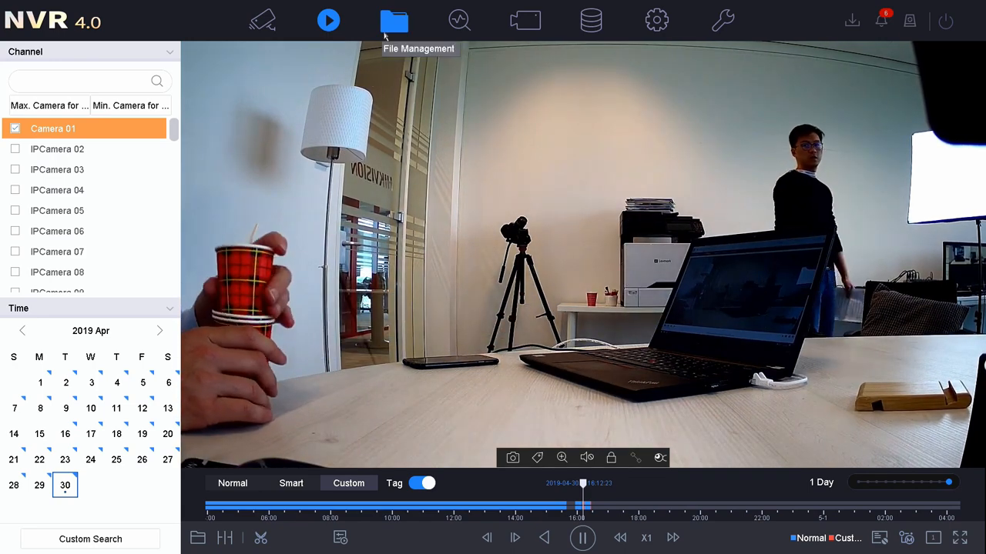
Choose Human Files in File Management, briefly checking Vehicle Files on the way
{"action": "left_click", "coordinate": [394, 21]}
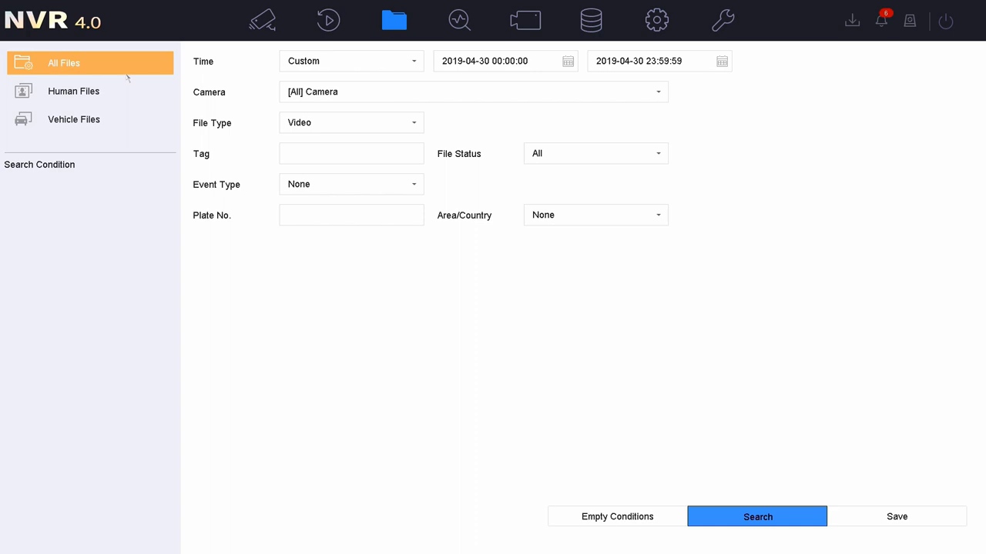
{"action": "left_click", "coordinate": [74, 91]}
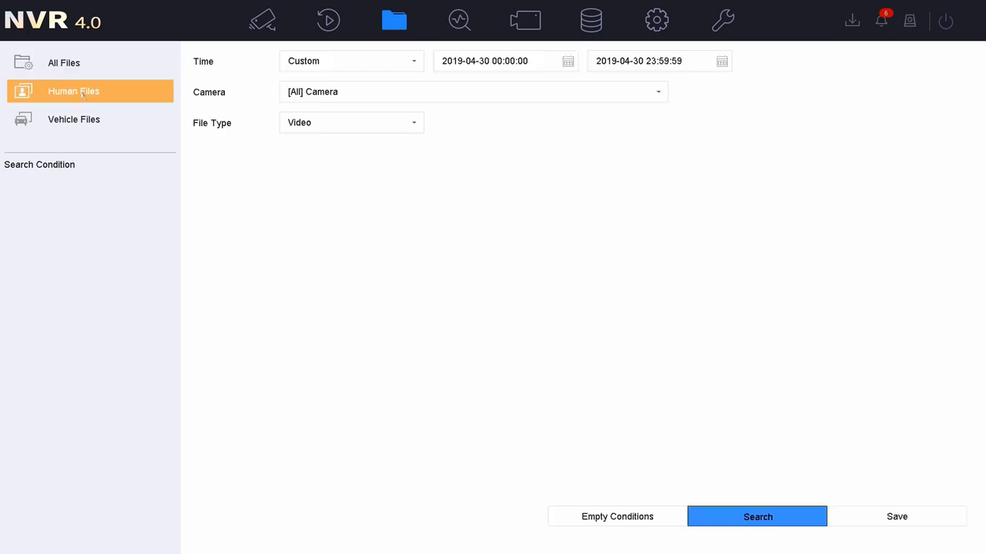
{"action": "left_click", "coordinate": [74, 120]}
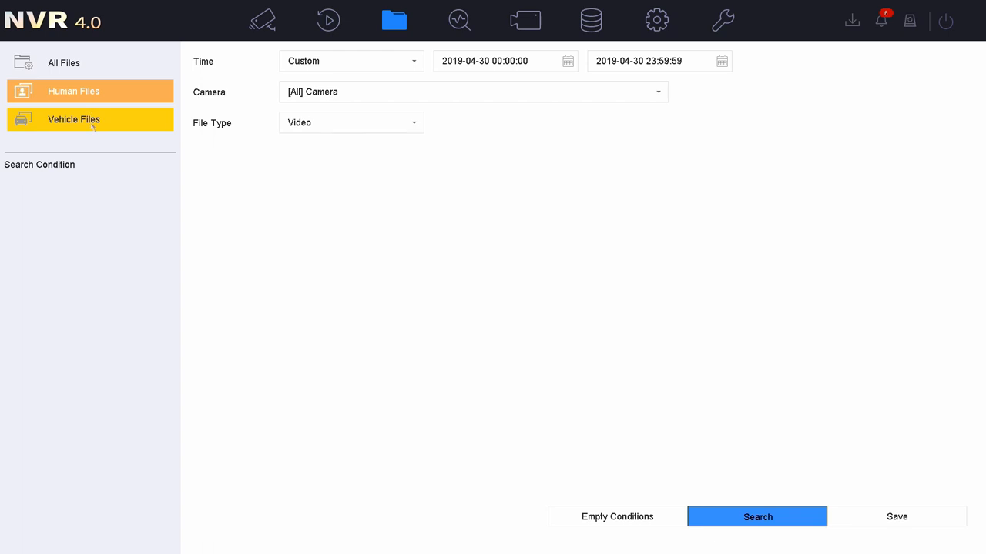
{"action": "left_click", "coordinate": [74, 120]}
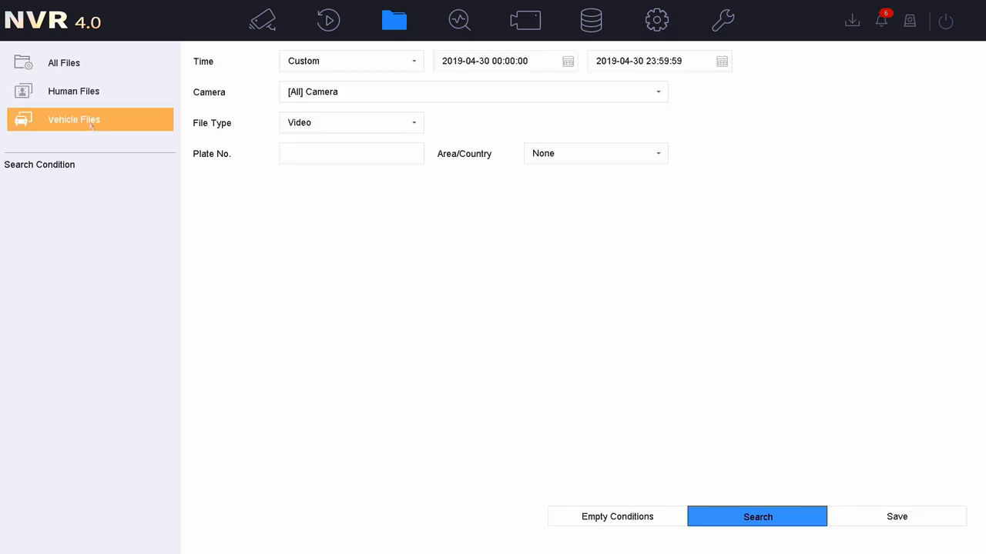
{"action": "left_click", "coordinate": [74, 91]}
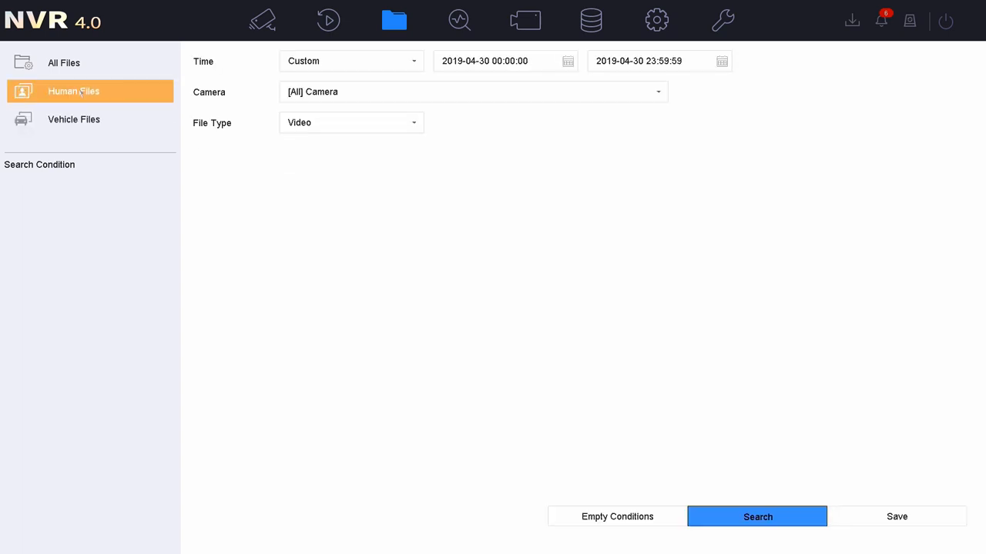
{"action": "mouse_move", "coordinate": [131, 94]}
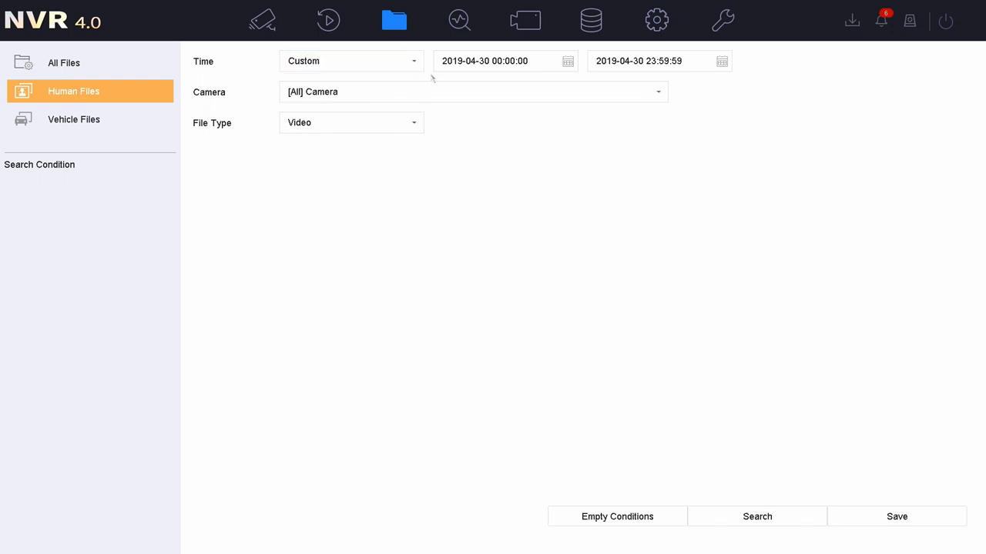
{"action": "mouse_move", "coordinate": [662, 353]}
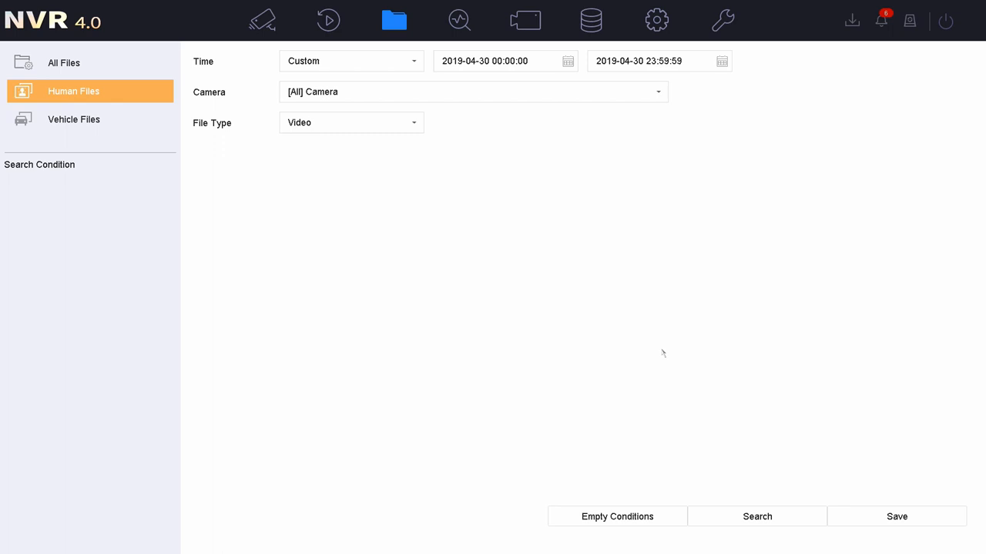
Search human files for 2019-04-30 across all cameras, listing seven D1 clips
{"action": "left_click", "coordinate": [756, 517]}
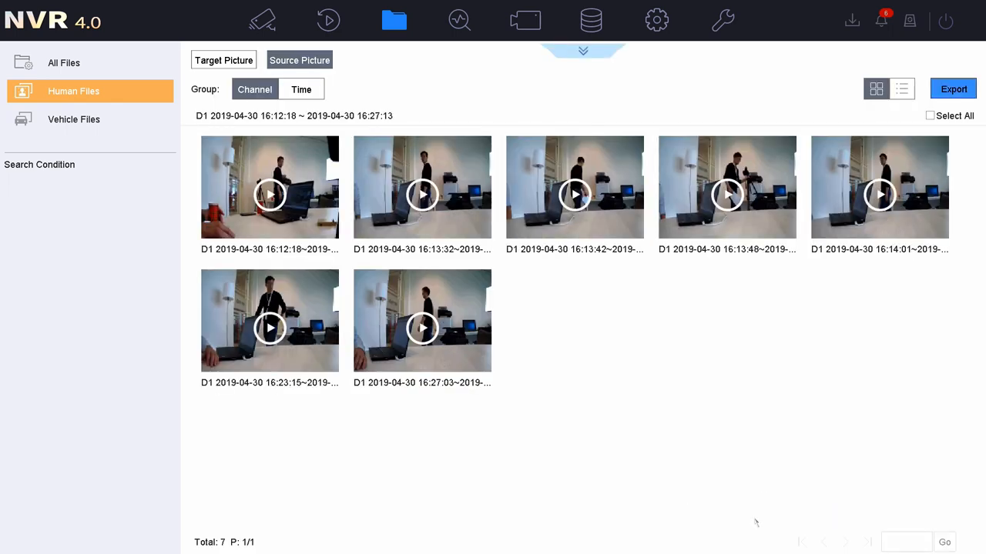
{"action": "left_click", "coordinate": [422, 328]}
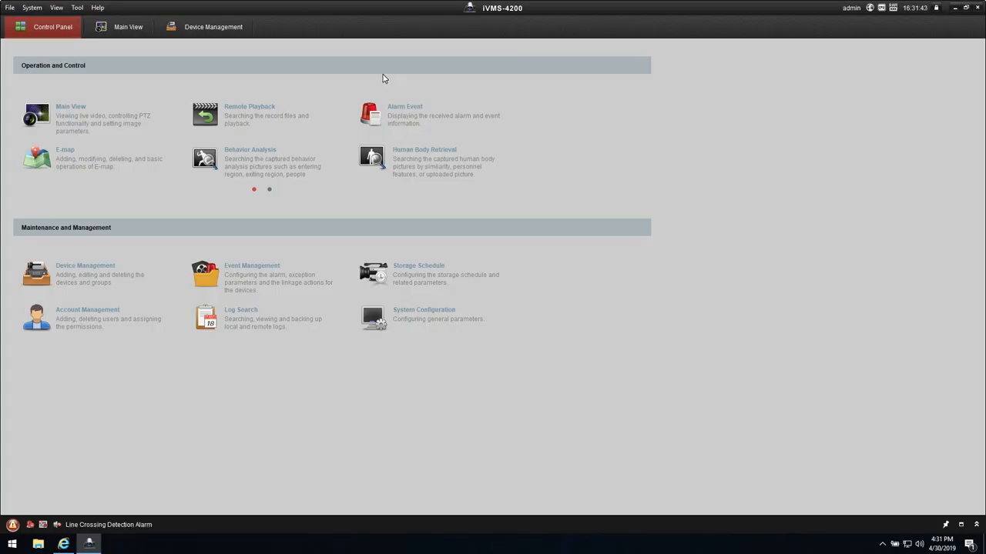
{"action": "left_click", "coordinate": [97, 7]}
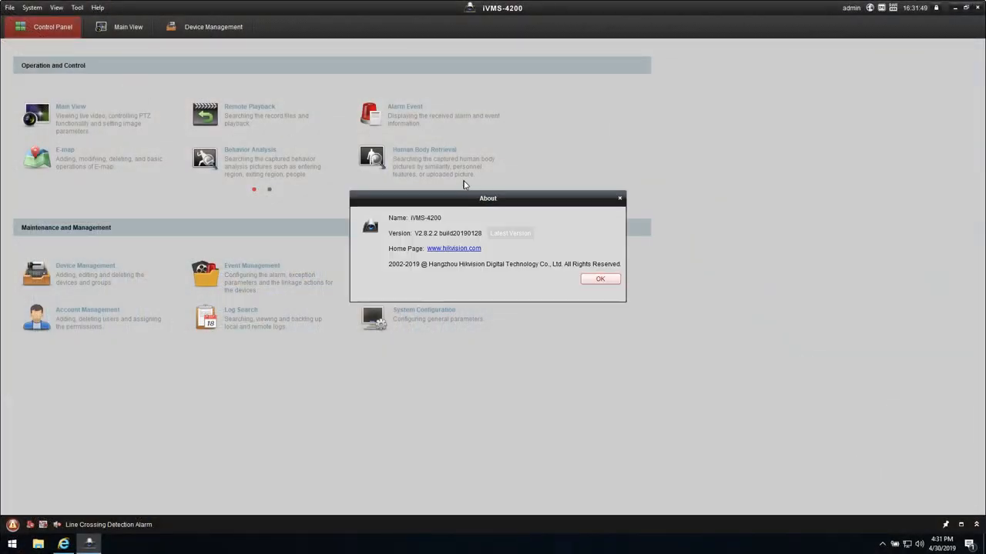
{"action": "left_click_drag", "start_coordinate": [487, 198], "coordinate": [475, 182]}
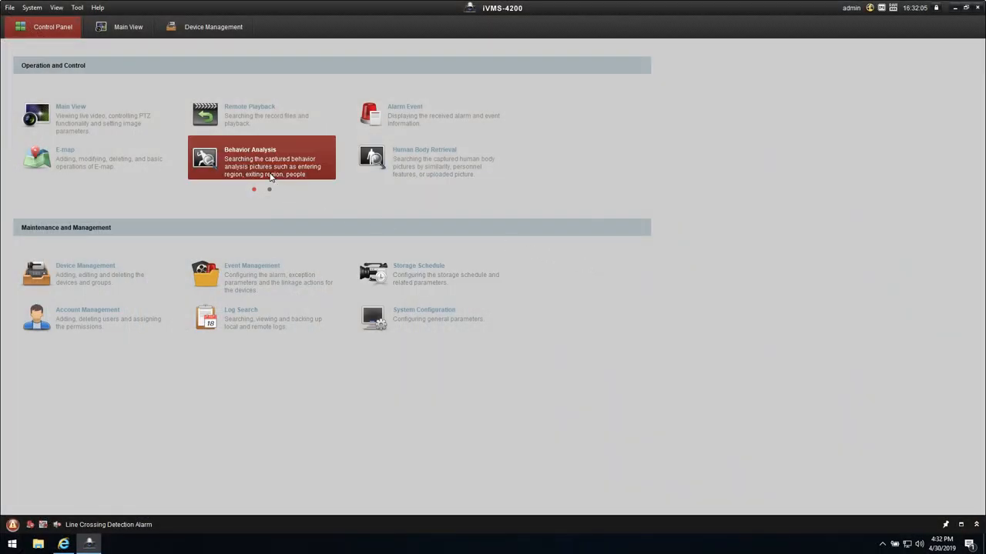
{"action": "mouse_move", "coordinate": [269, 167]}
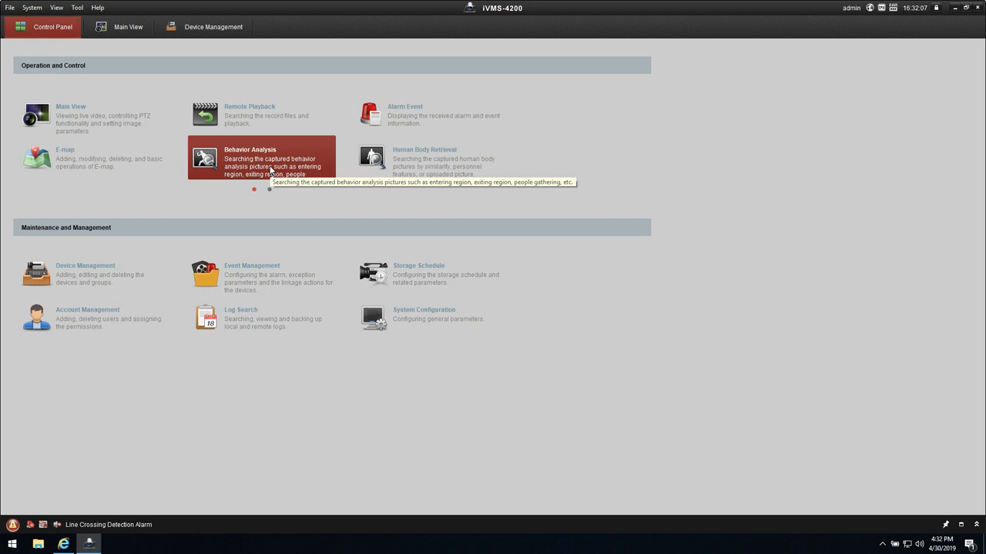
{"action": "mouse_move", "coordinate": [271, 191]}
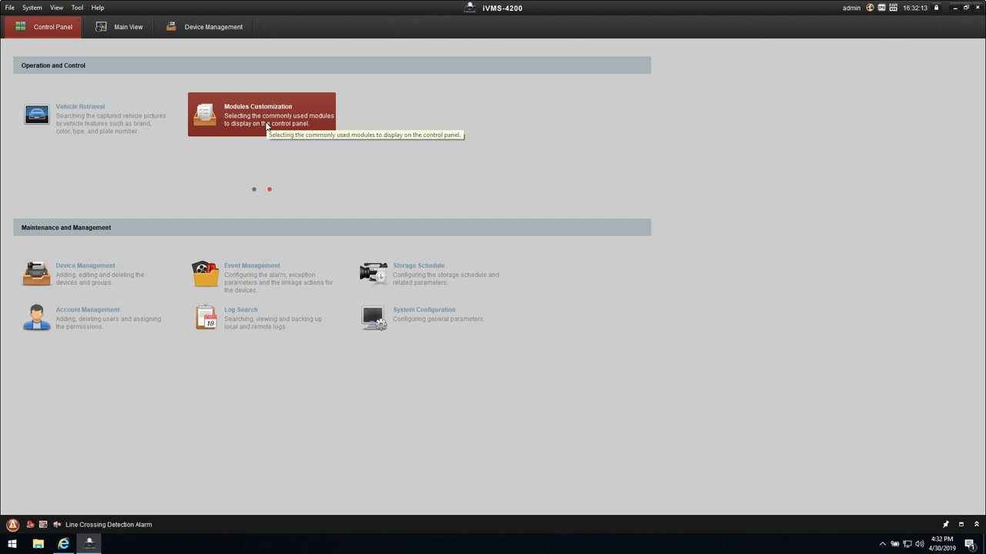
Keep Behavior Analysis ticked in Modules Customization and confirm the selection
{"action": "left_click", "coordinate": [262, 114]}
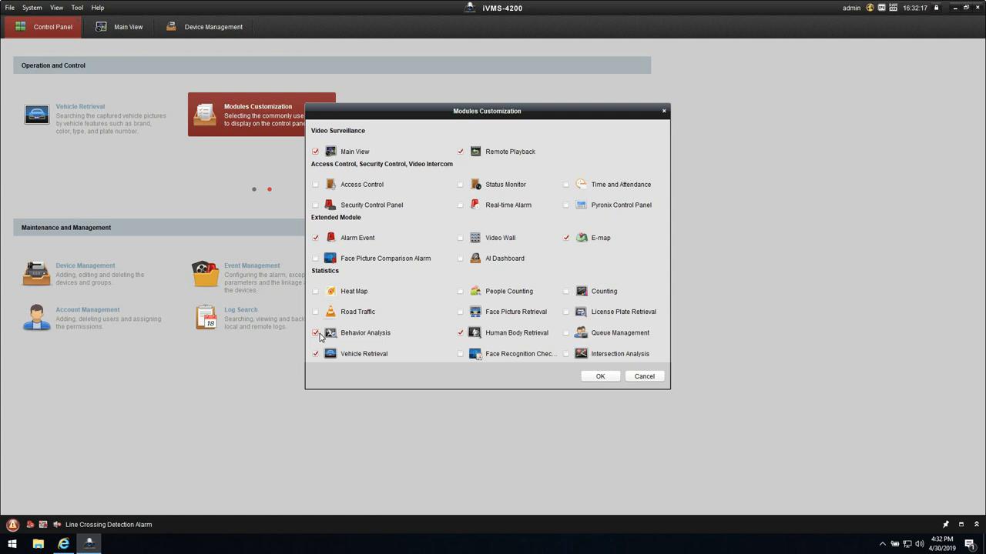
{"action": "mouse_move", "coordinate": [338, 337]}
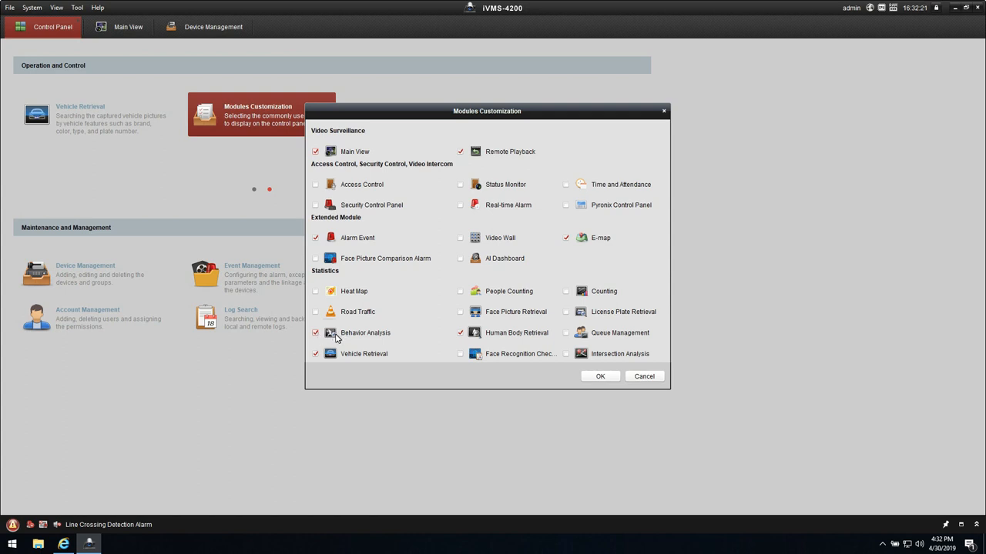
{"action": "mouse_move", "coordinate": [322, 335]}
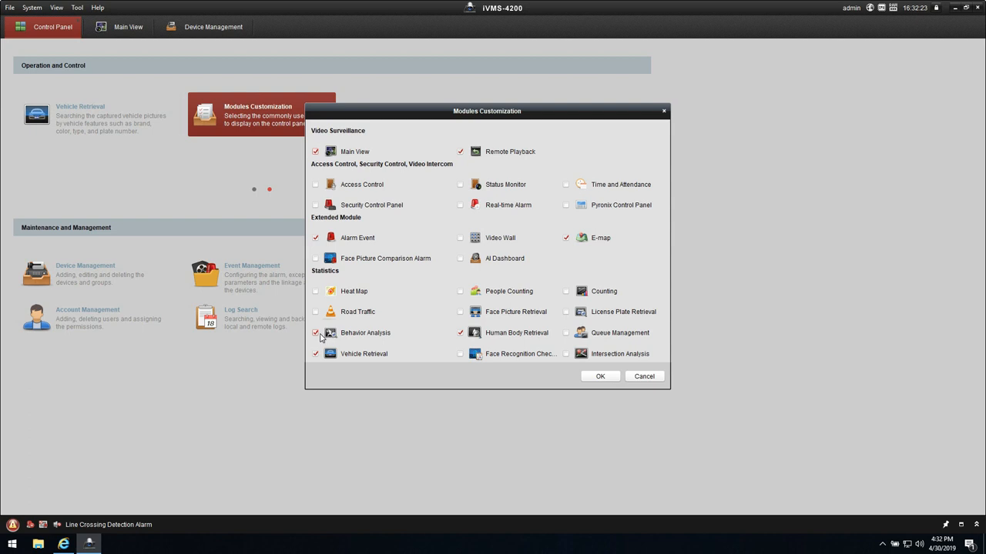
{"action": "left_click", "coordinate": [600, 375]}
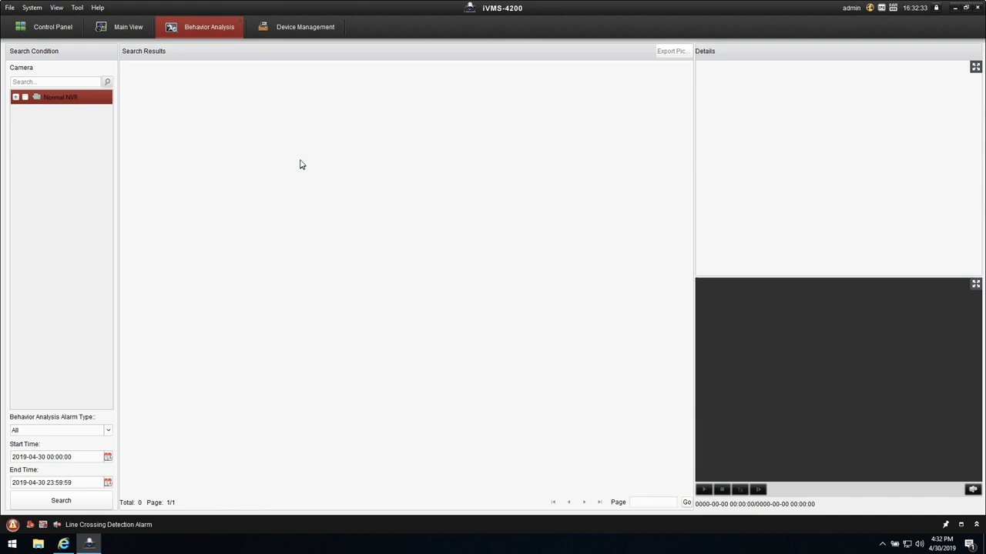
Search the NVR camera's Line Crossing captures for 2019-04-30, returning seven results
{"action": "left_click", "coordinate": [16, 97]}
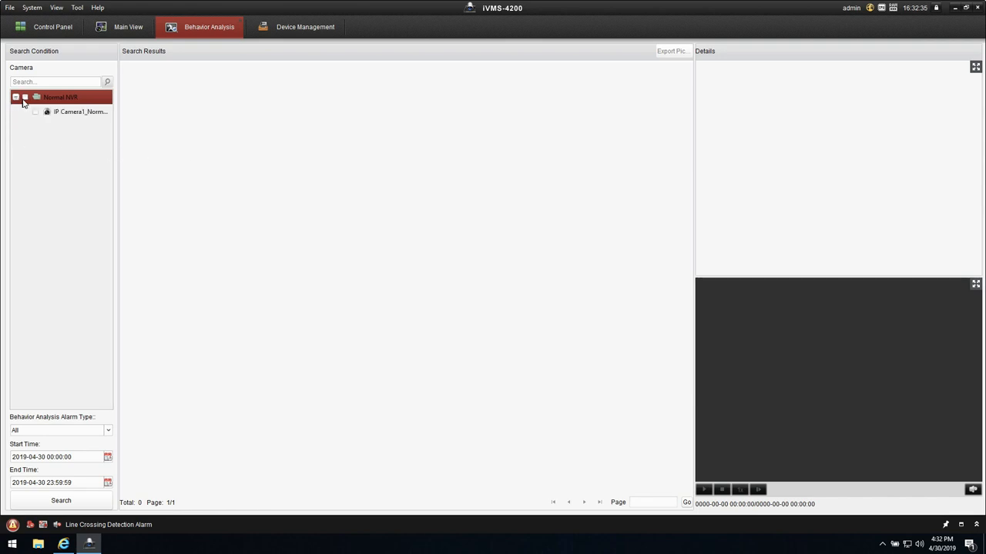
{"action": "left_click", "coordinate": [24, 97]}
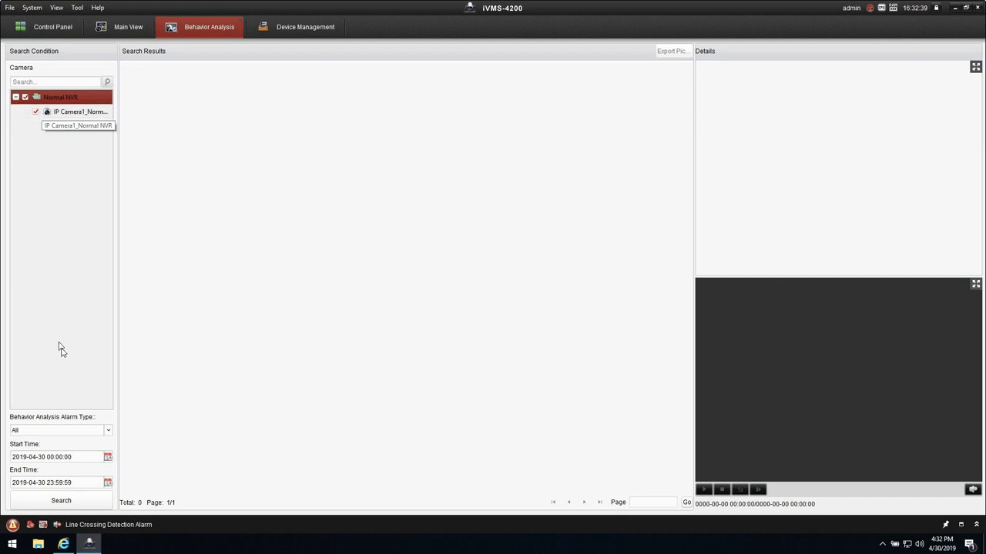
{"action": "left_click", "coordinate": [108, 429]}
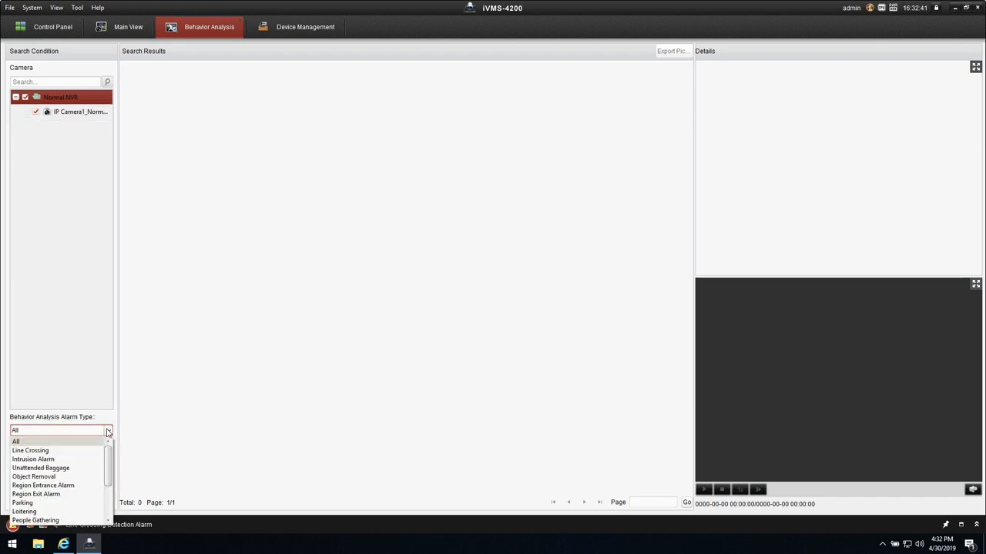
{"action": "left_click", "coordinate": [31, 450]}
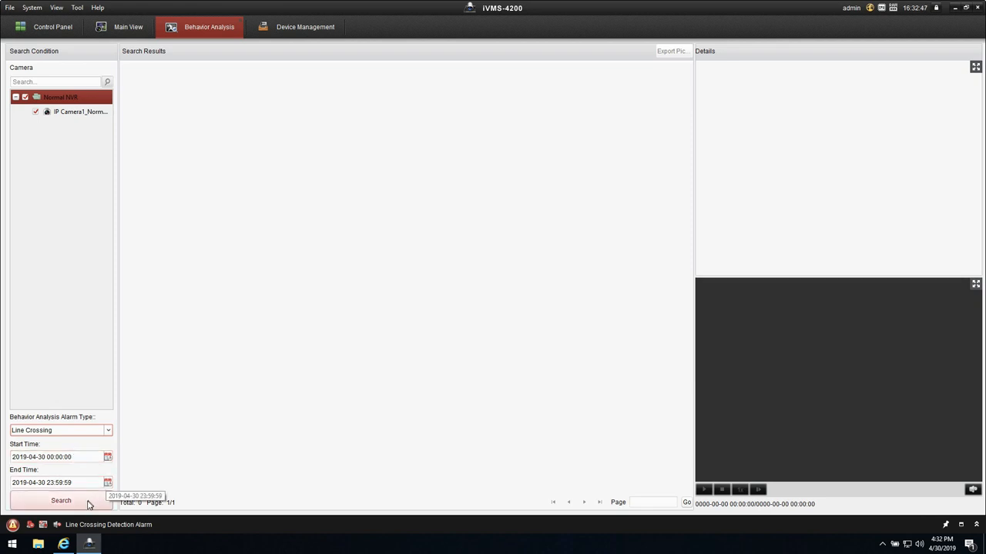
{"action": "left_click", "coordinate": [60, 500]}
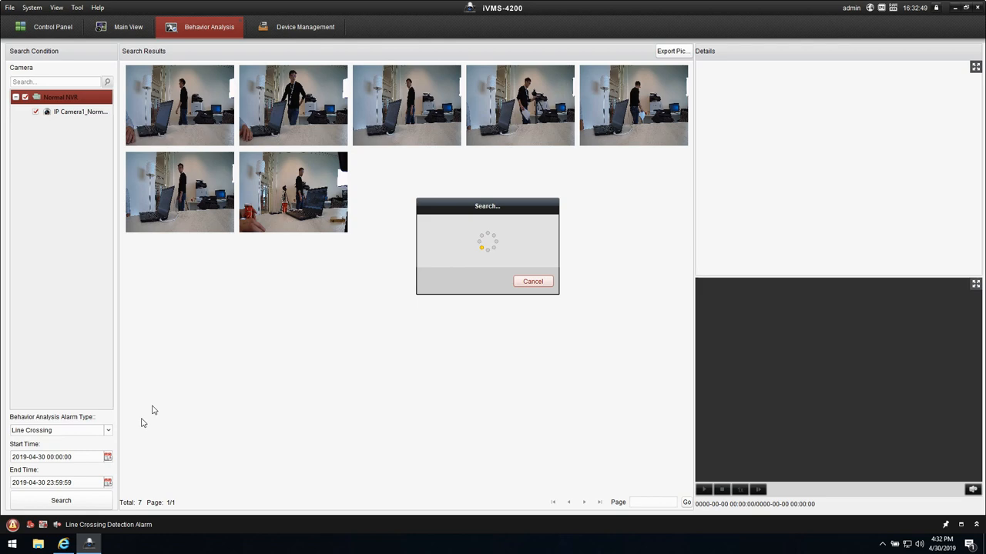
View the sixth capture's details and play its recorded video
{"action": "left_click", "coordinate": [293, 191]}
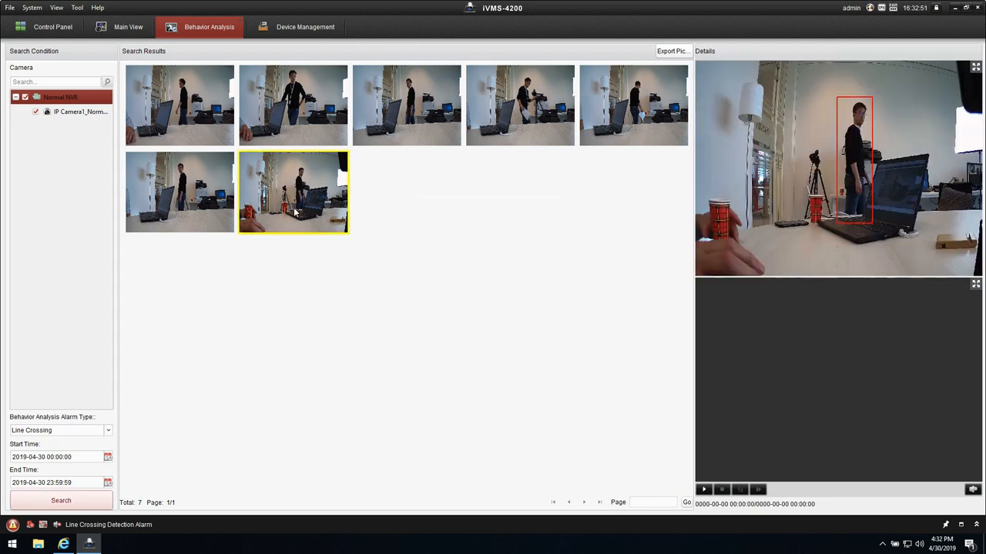
{"action": "left_click", "coordinate": [702, 490]}
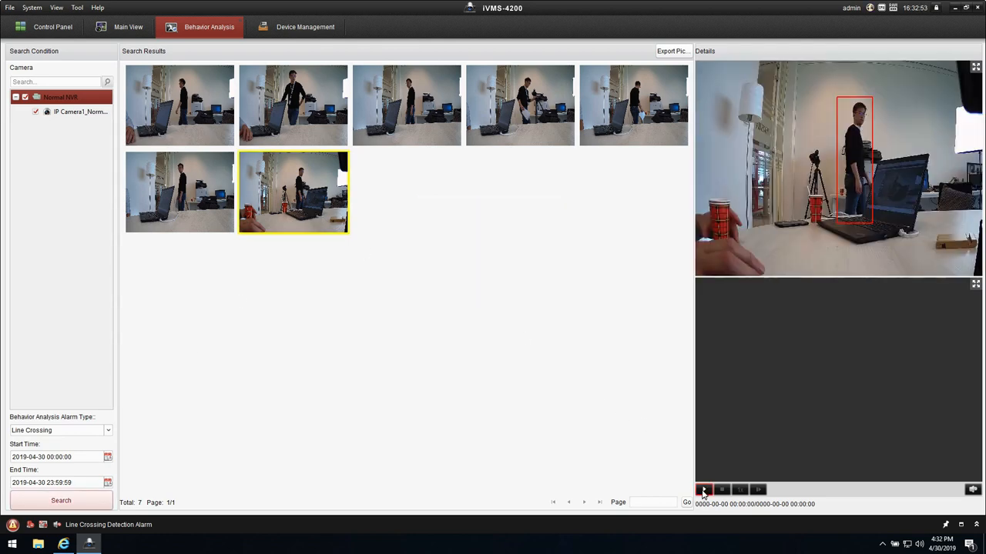